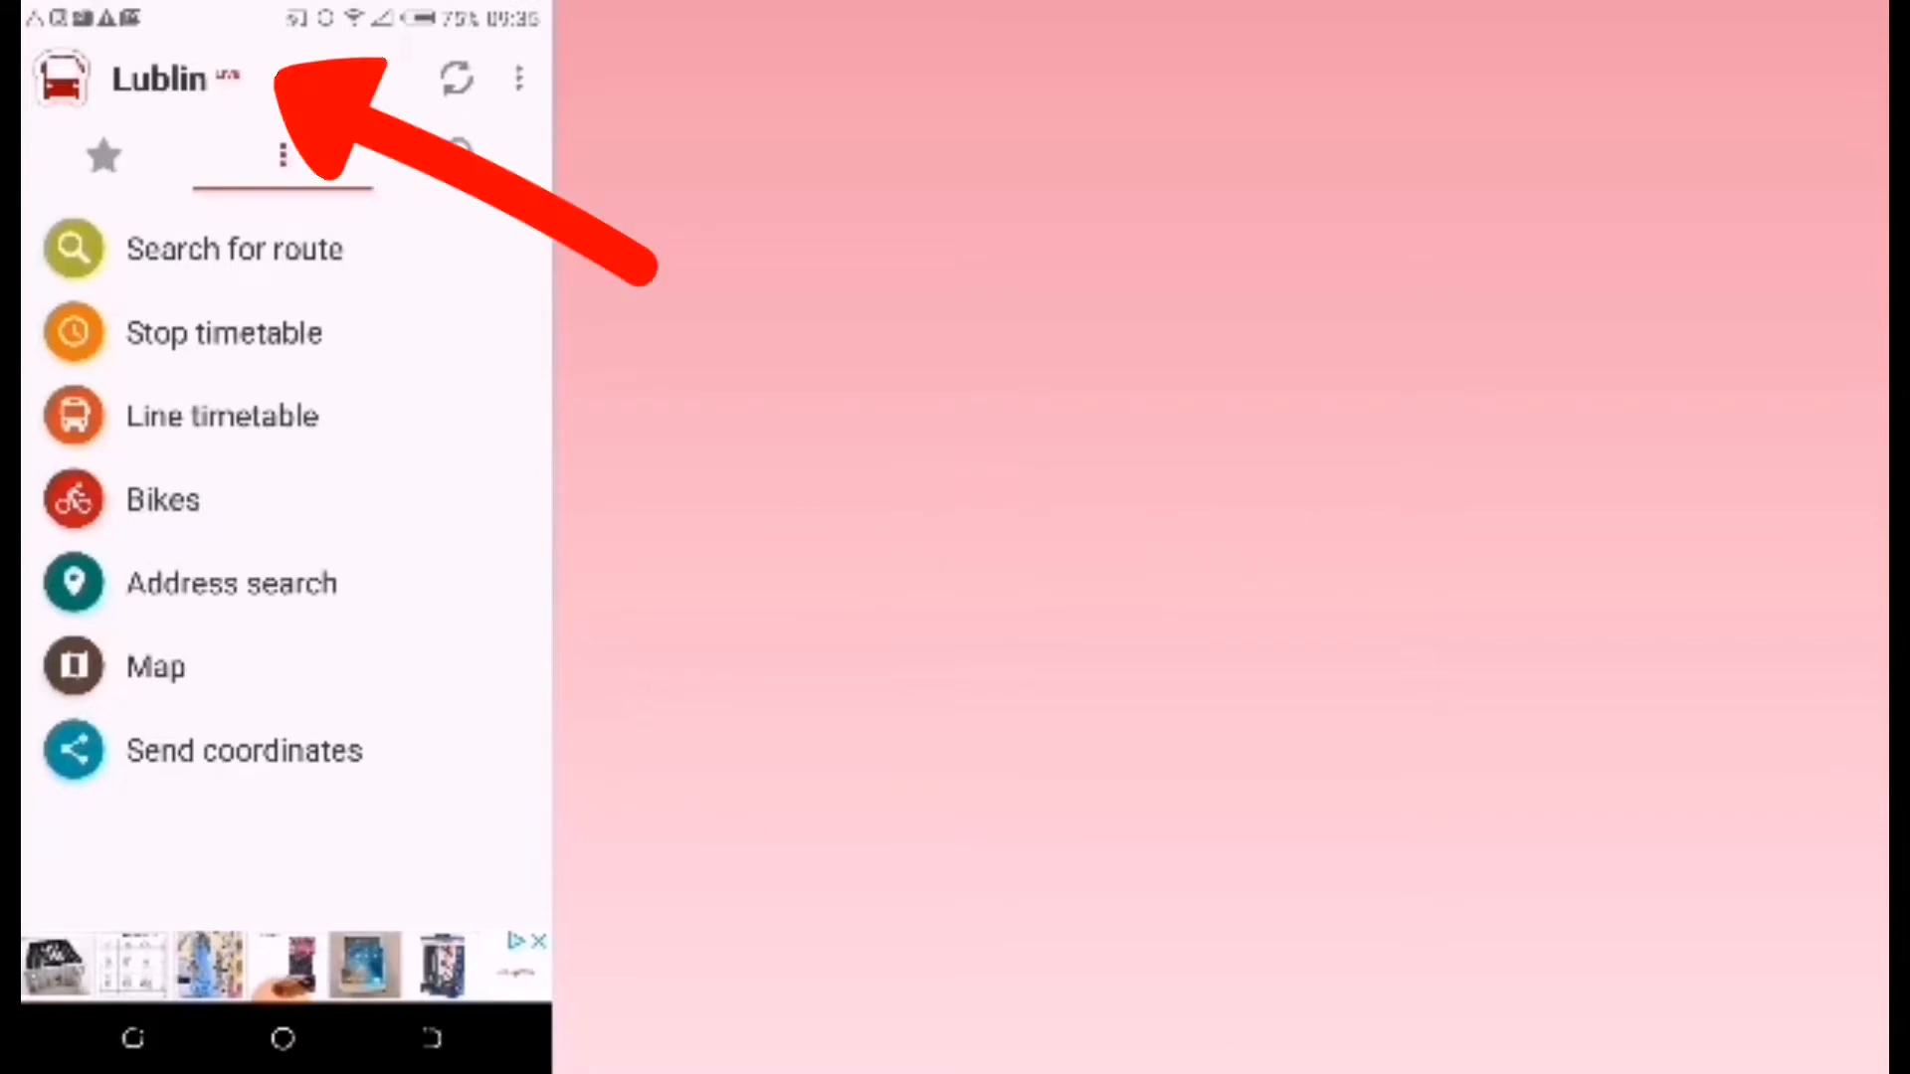
# - Browse the city timetable choice and scroll through the full list of other cities
pyautogui.click(159, 77)
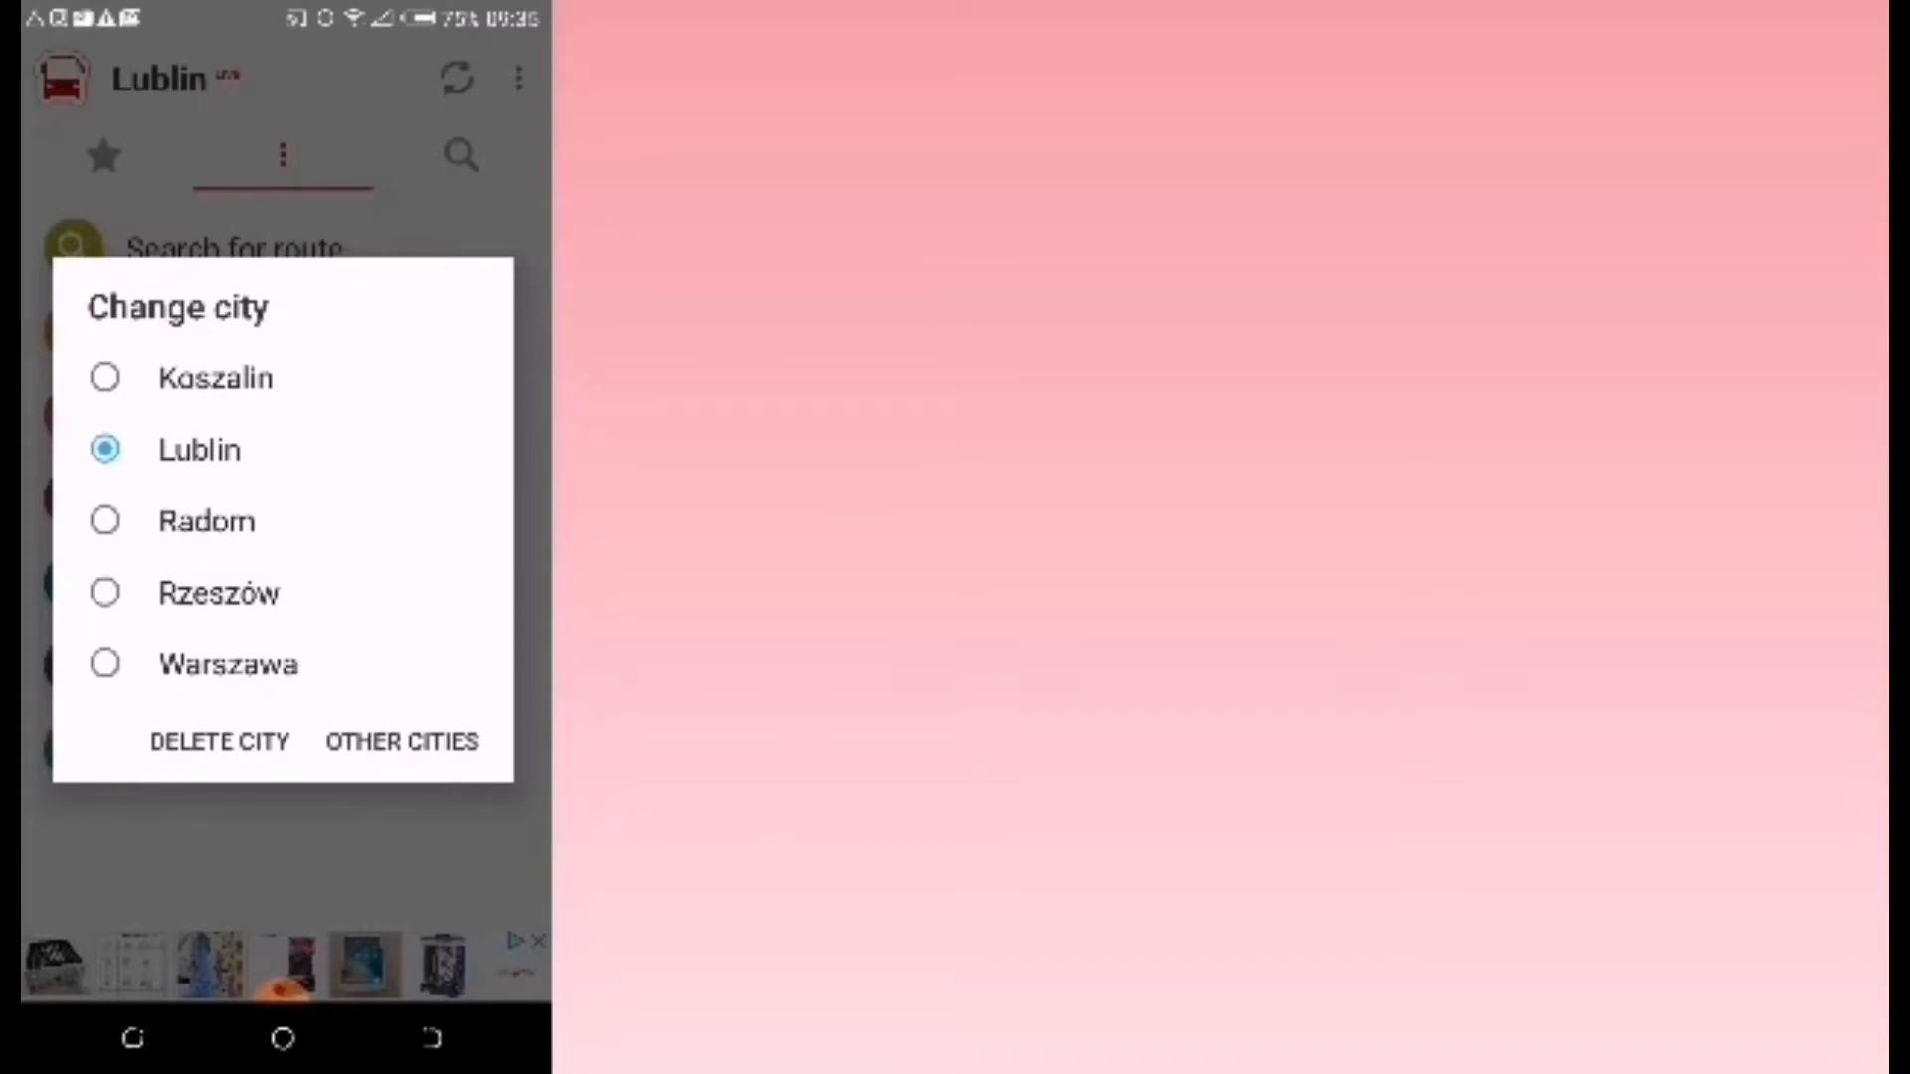
pyautogui.click(399, 740)
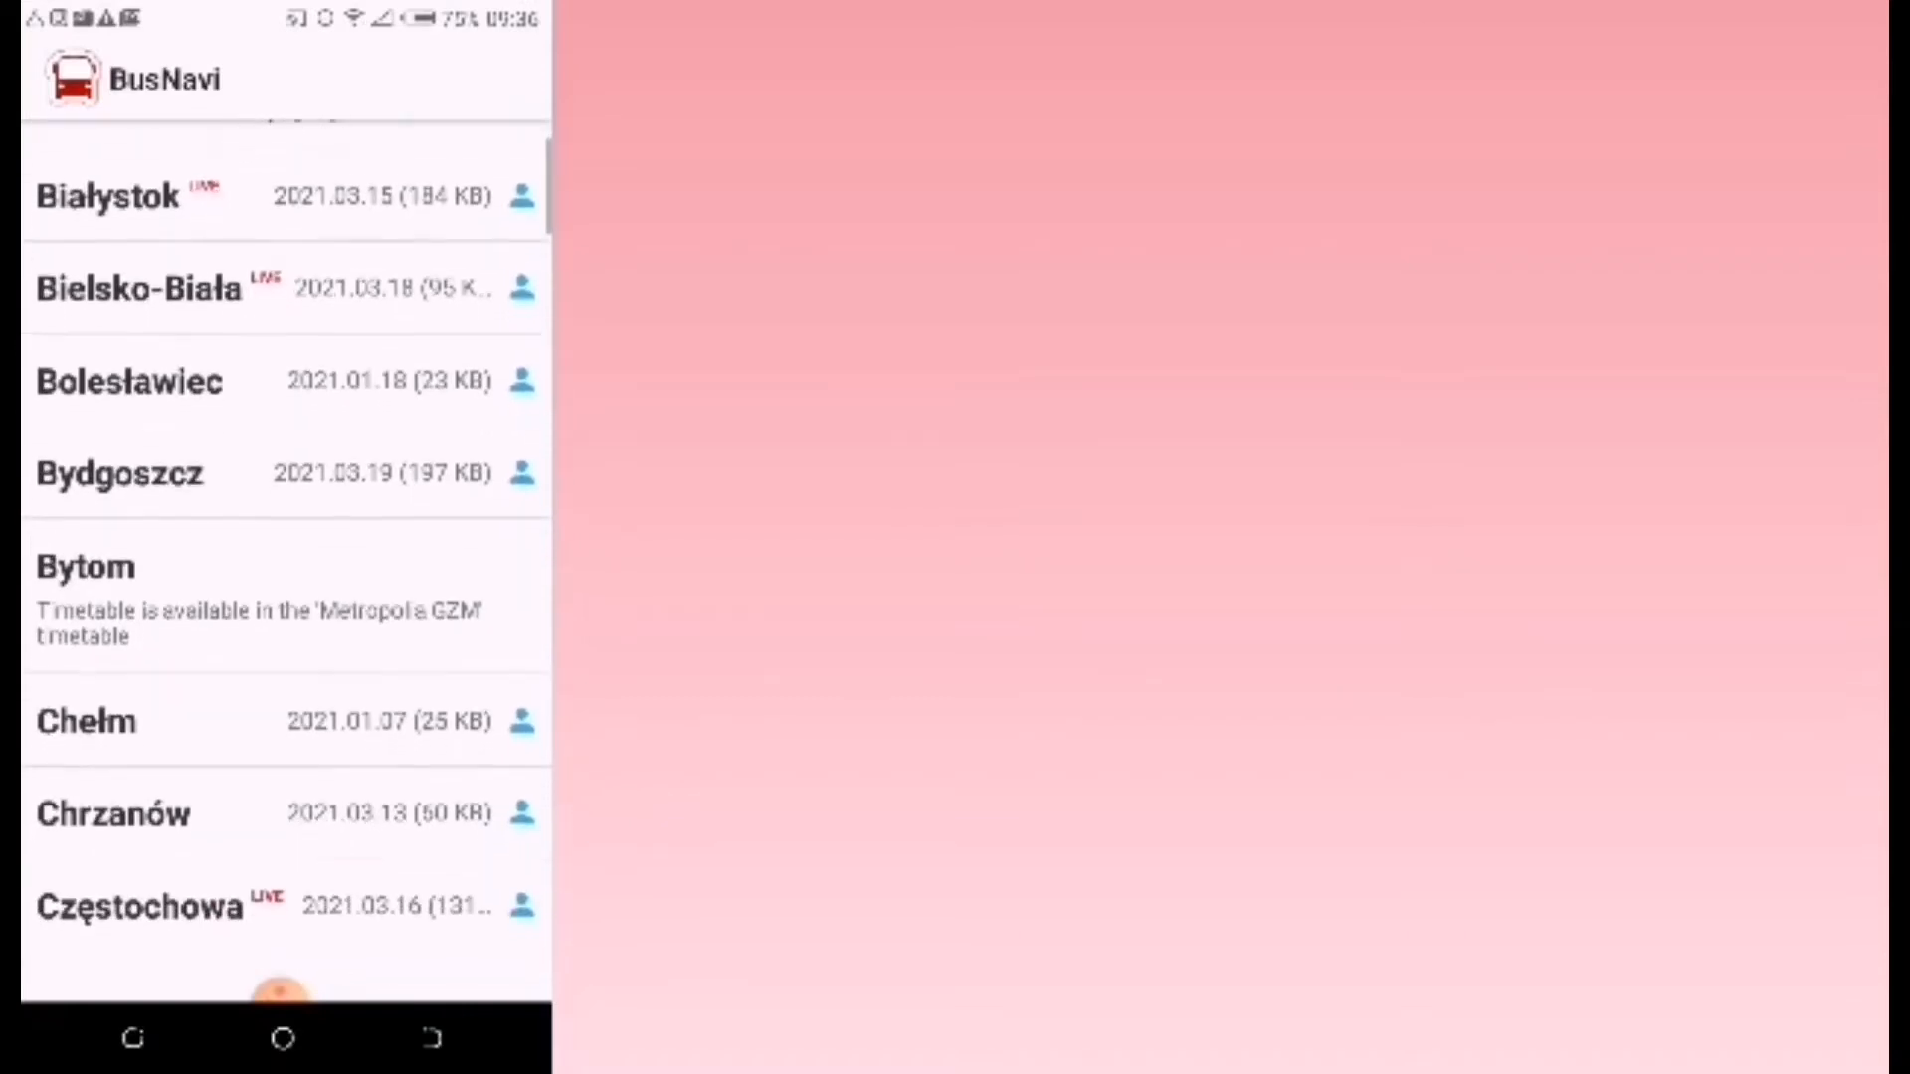
pyautogui.scroll(3)
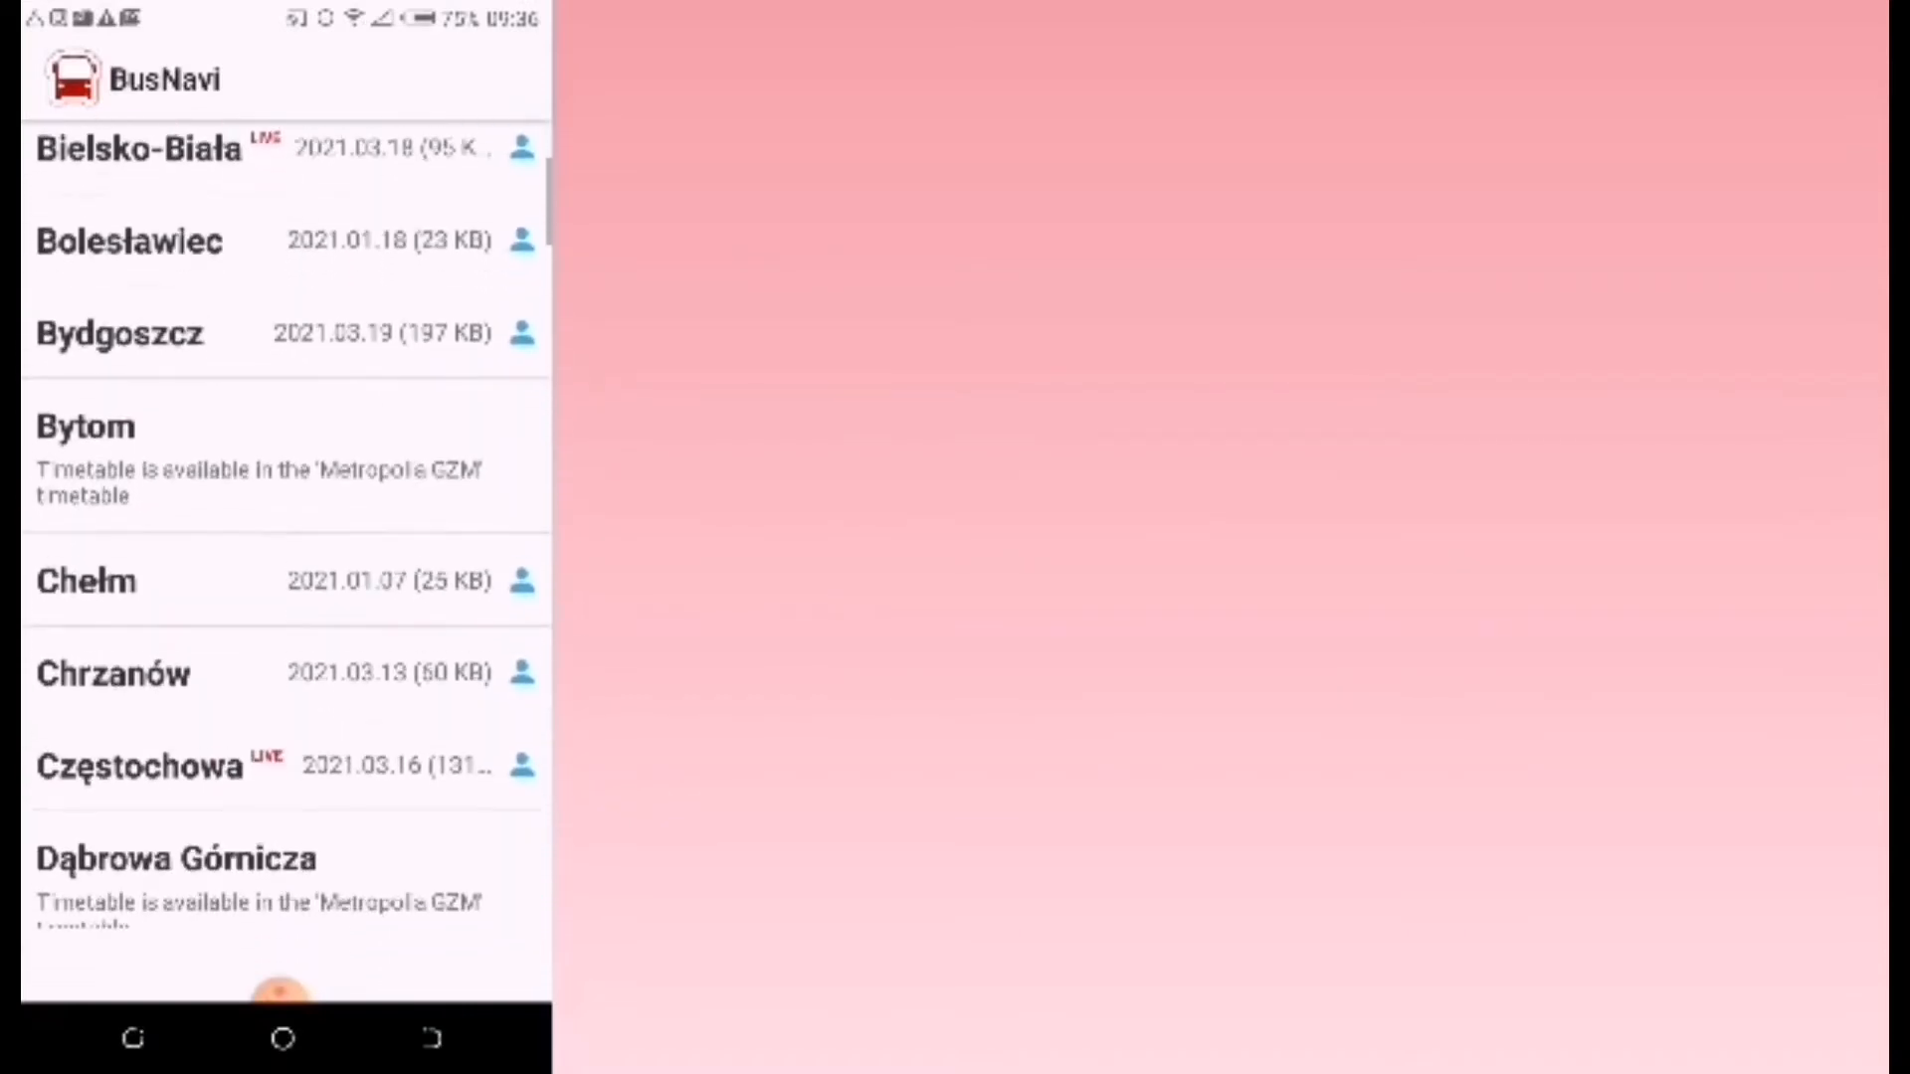
pyautogui.scroll(3)
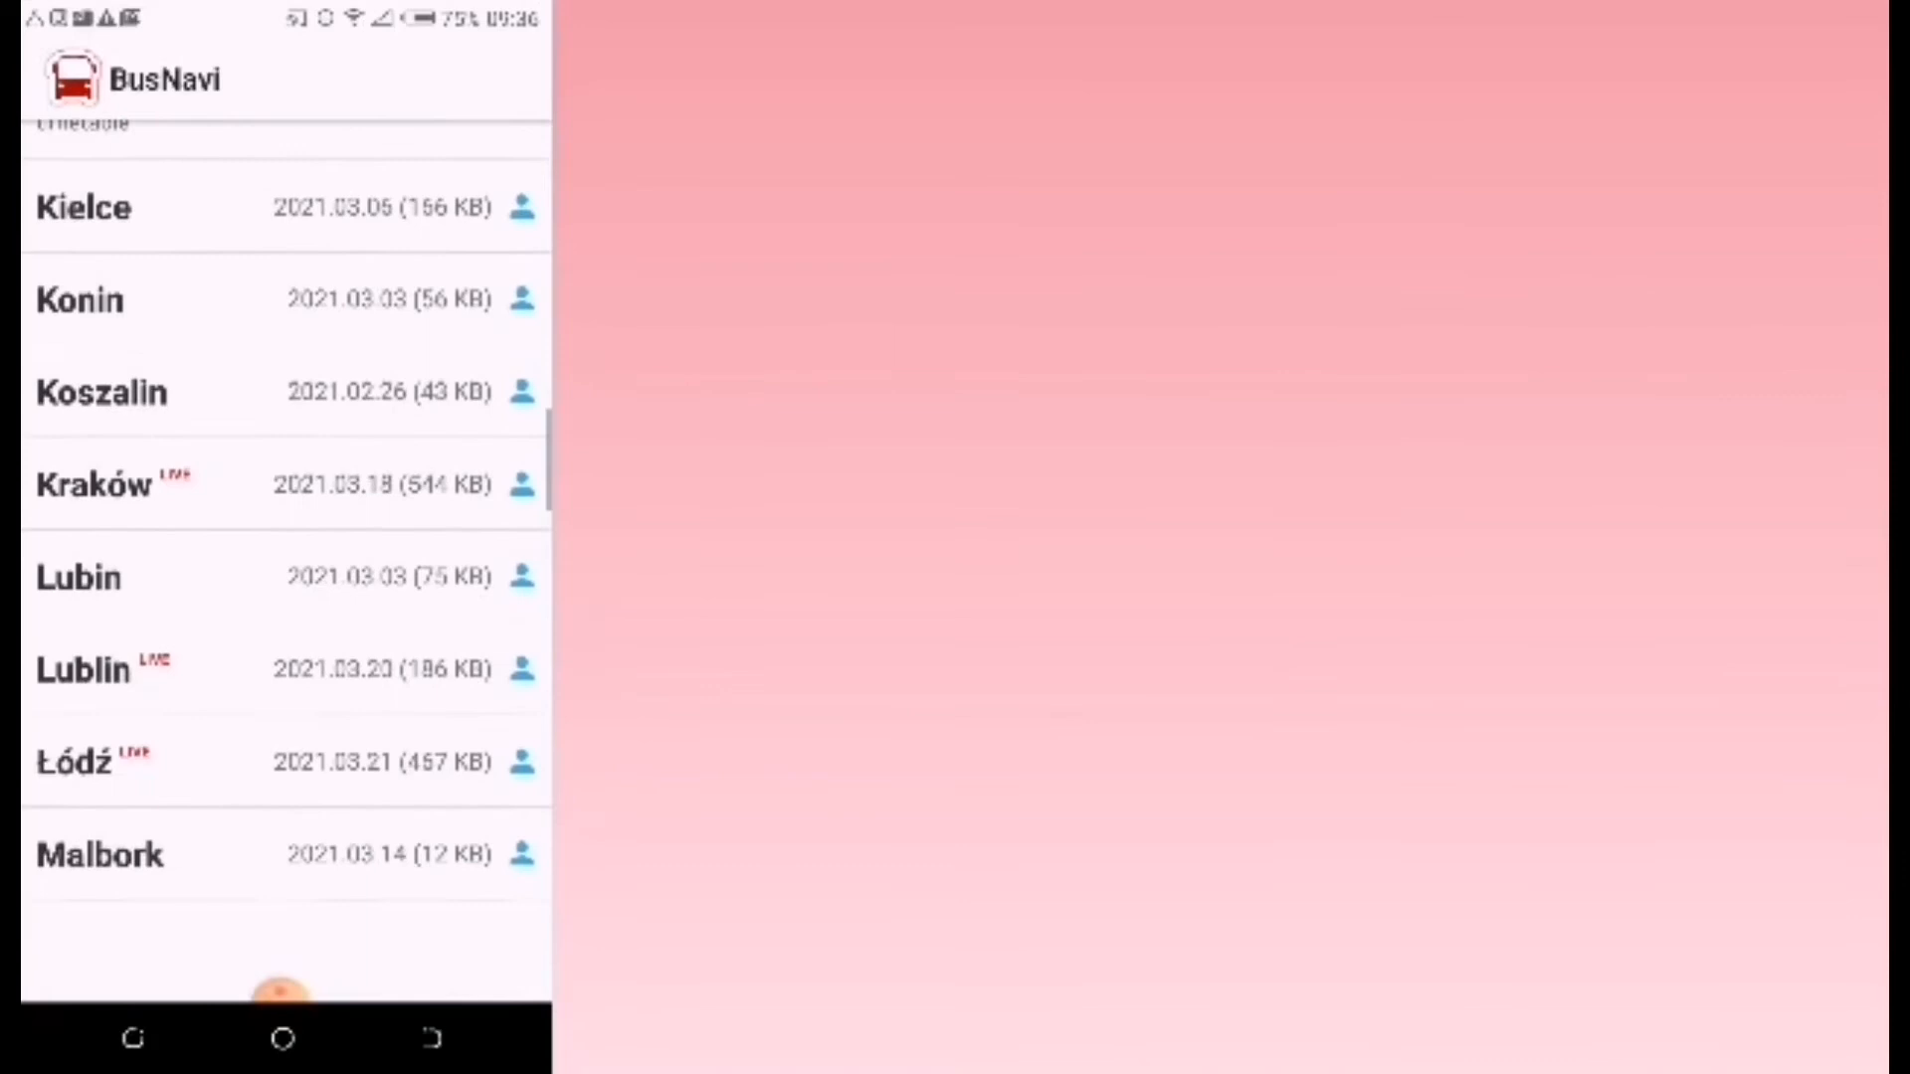
pyautogui.scroll(3)
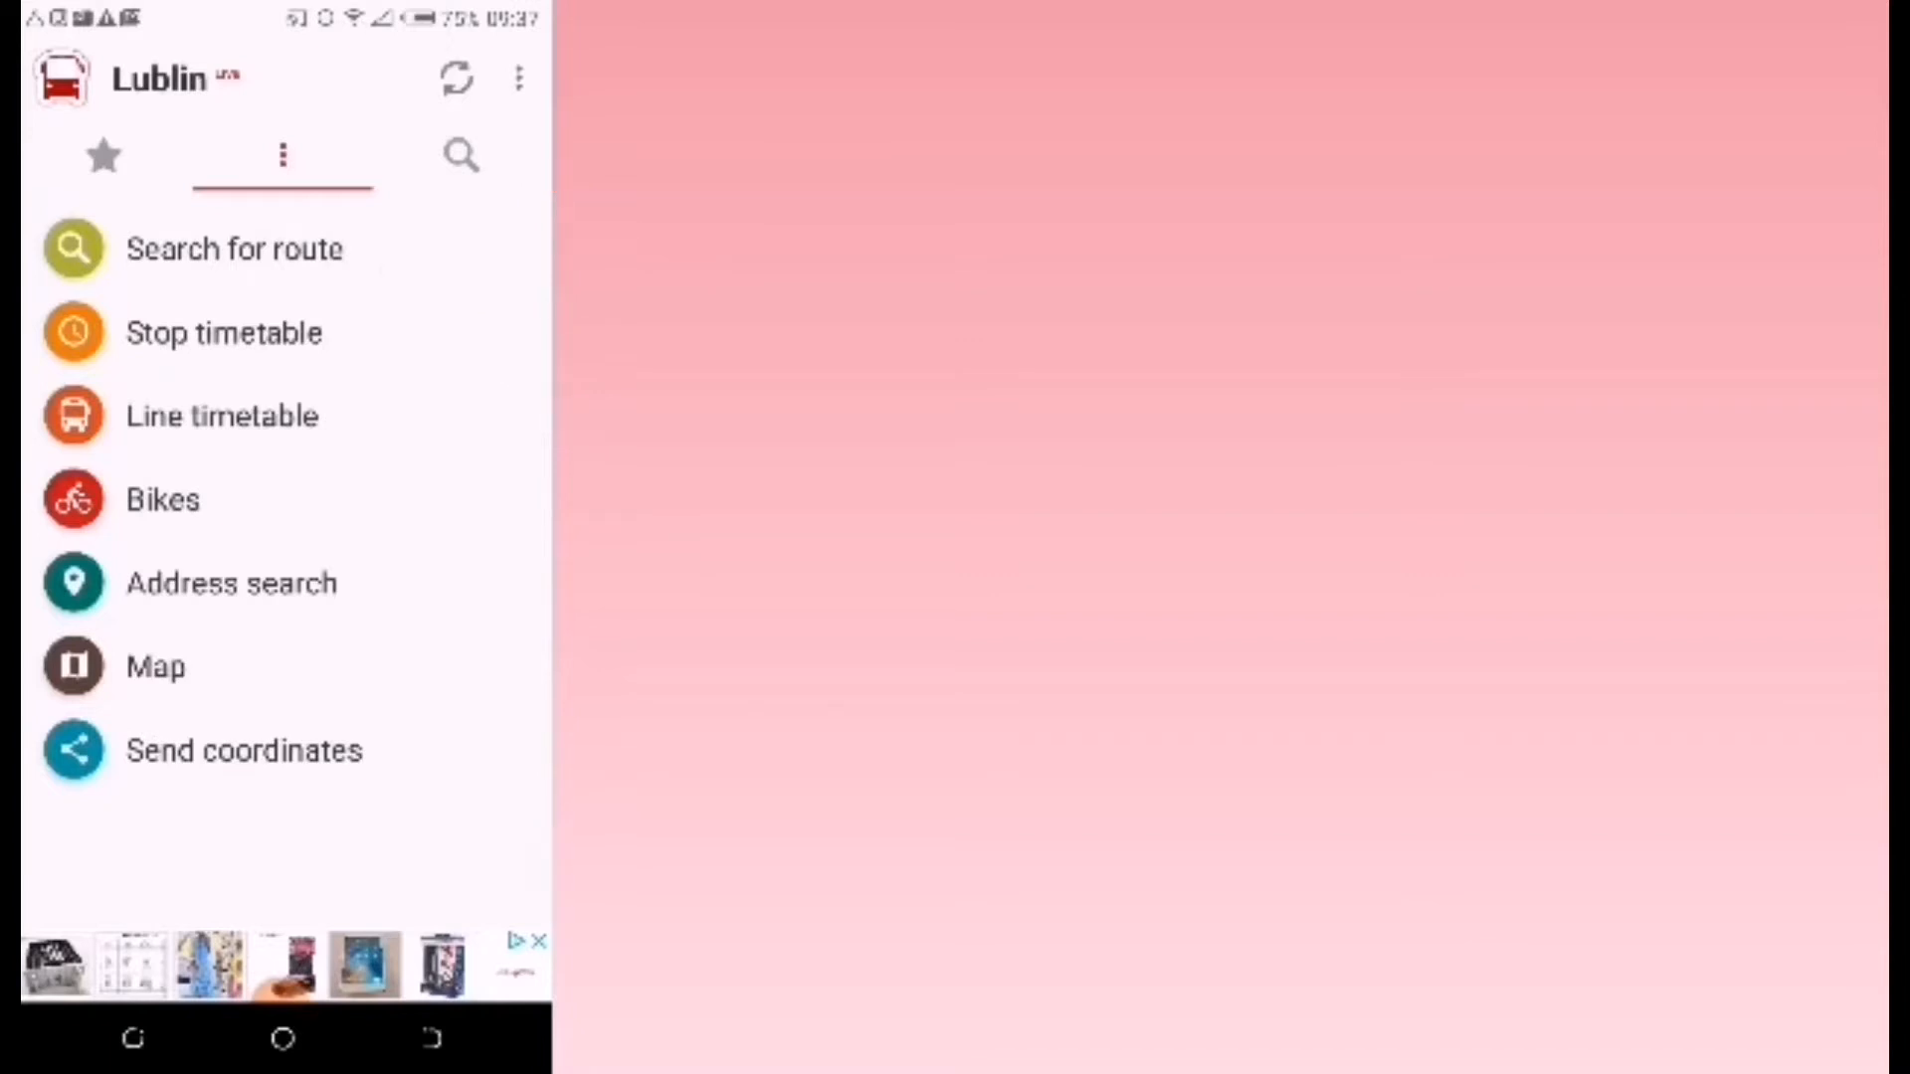
# - Search stops for 'w' and pick Wssp from the recently used stops as destination
pyautogui.click(459, 155)
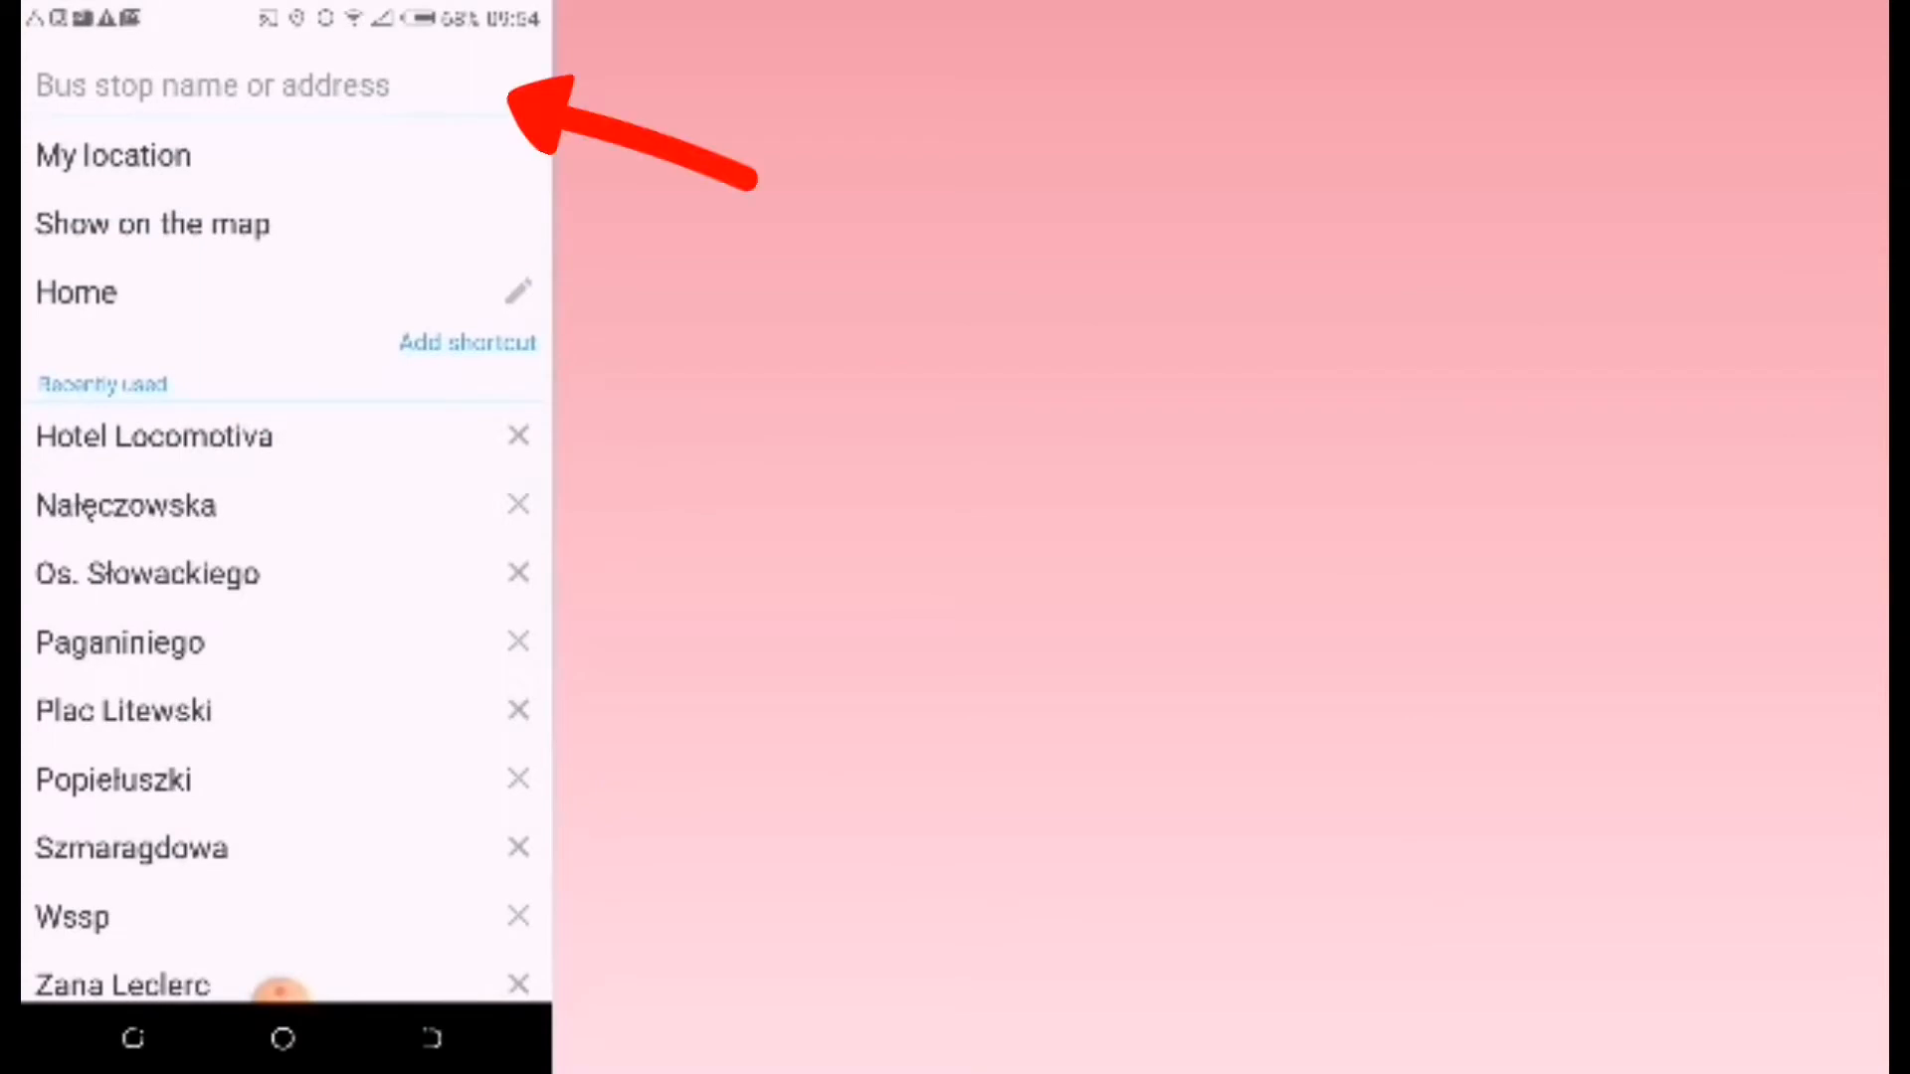
pyautogui.click(212, 85)
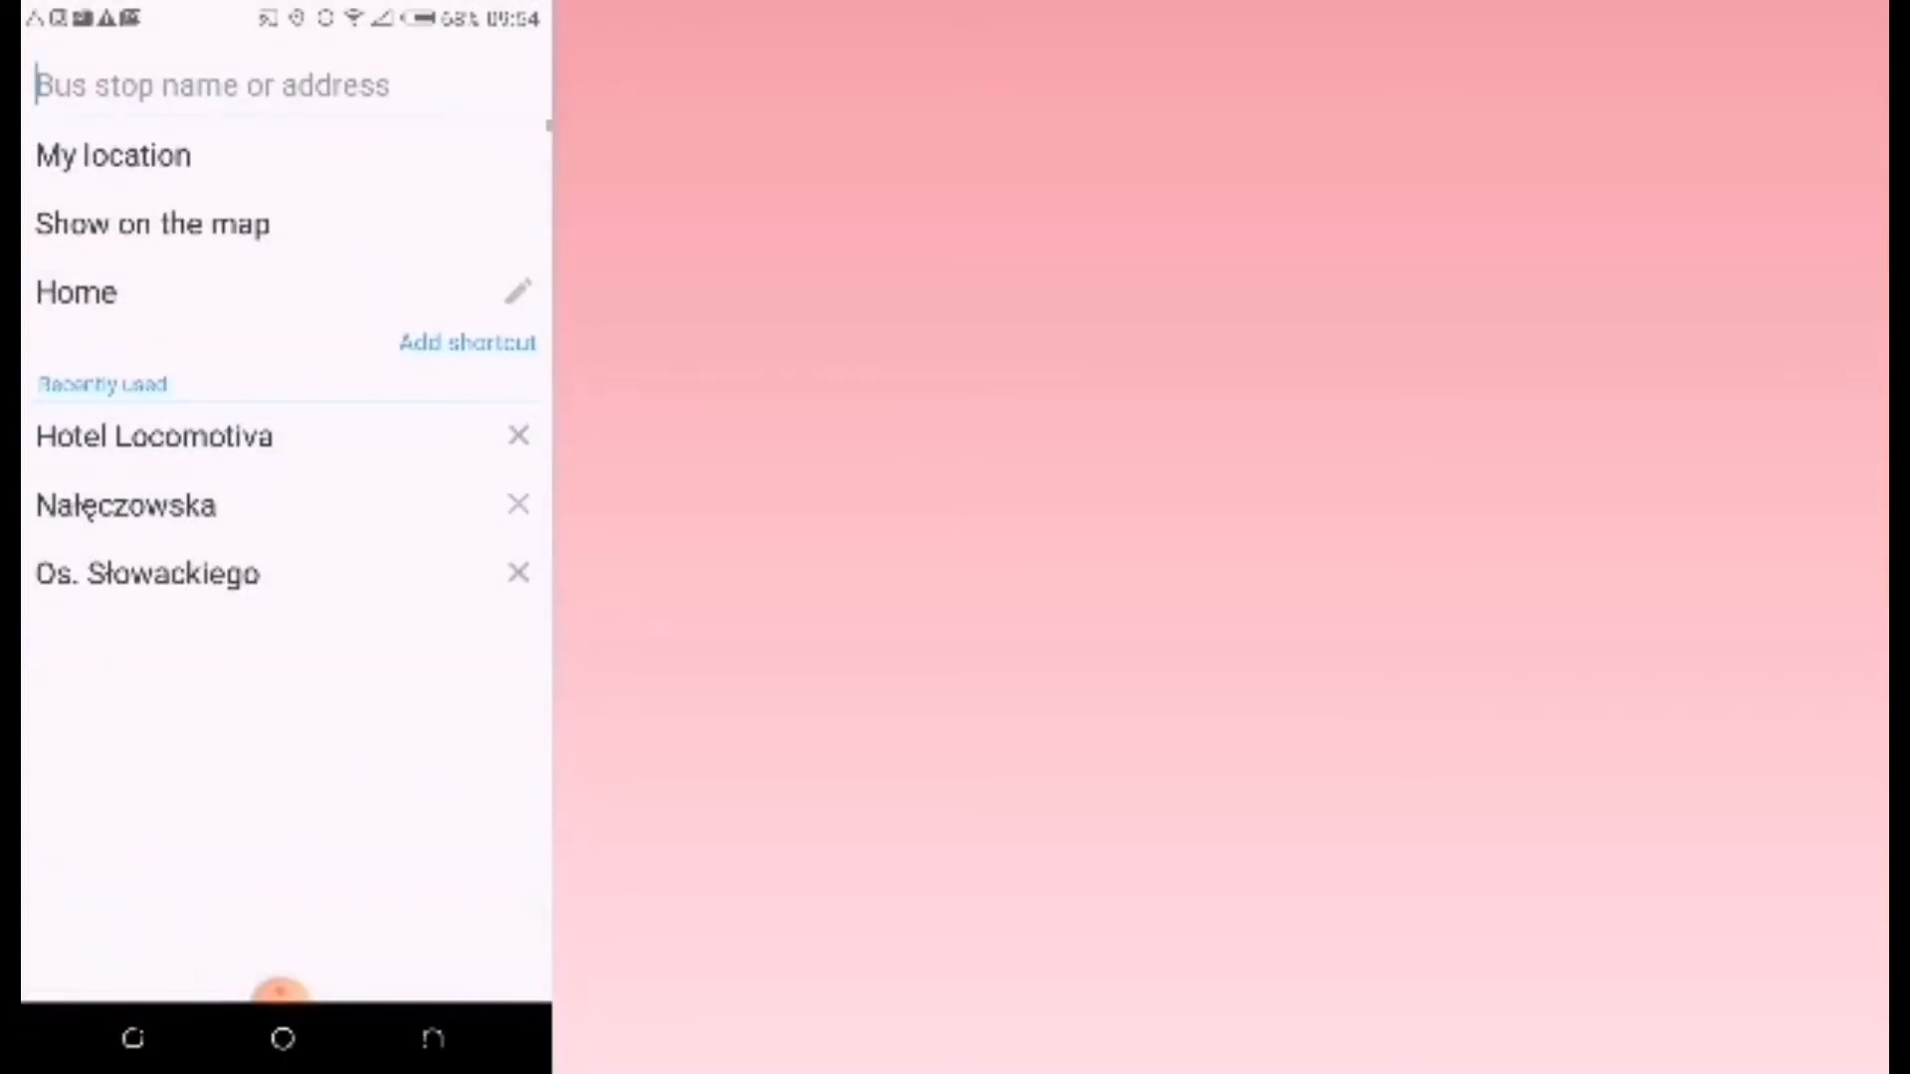
pyautogui.write('w')
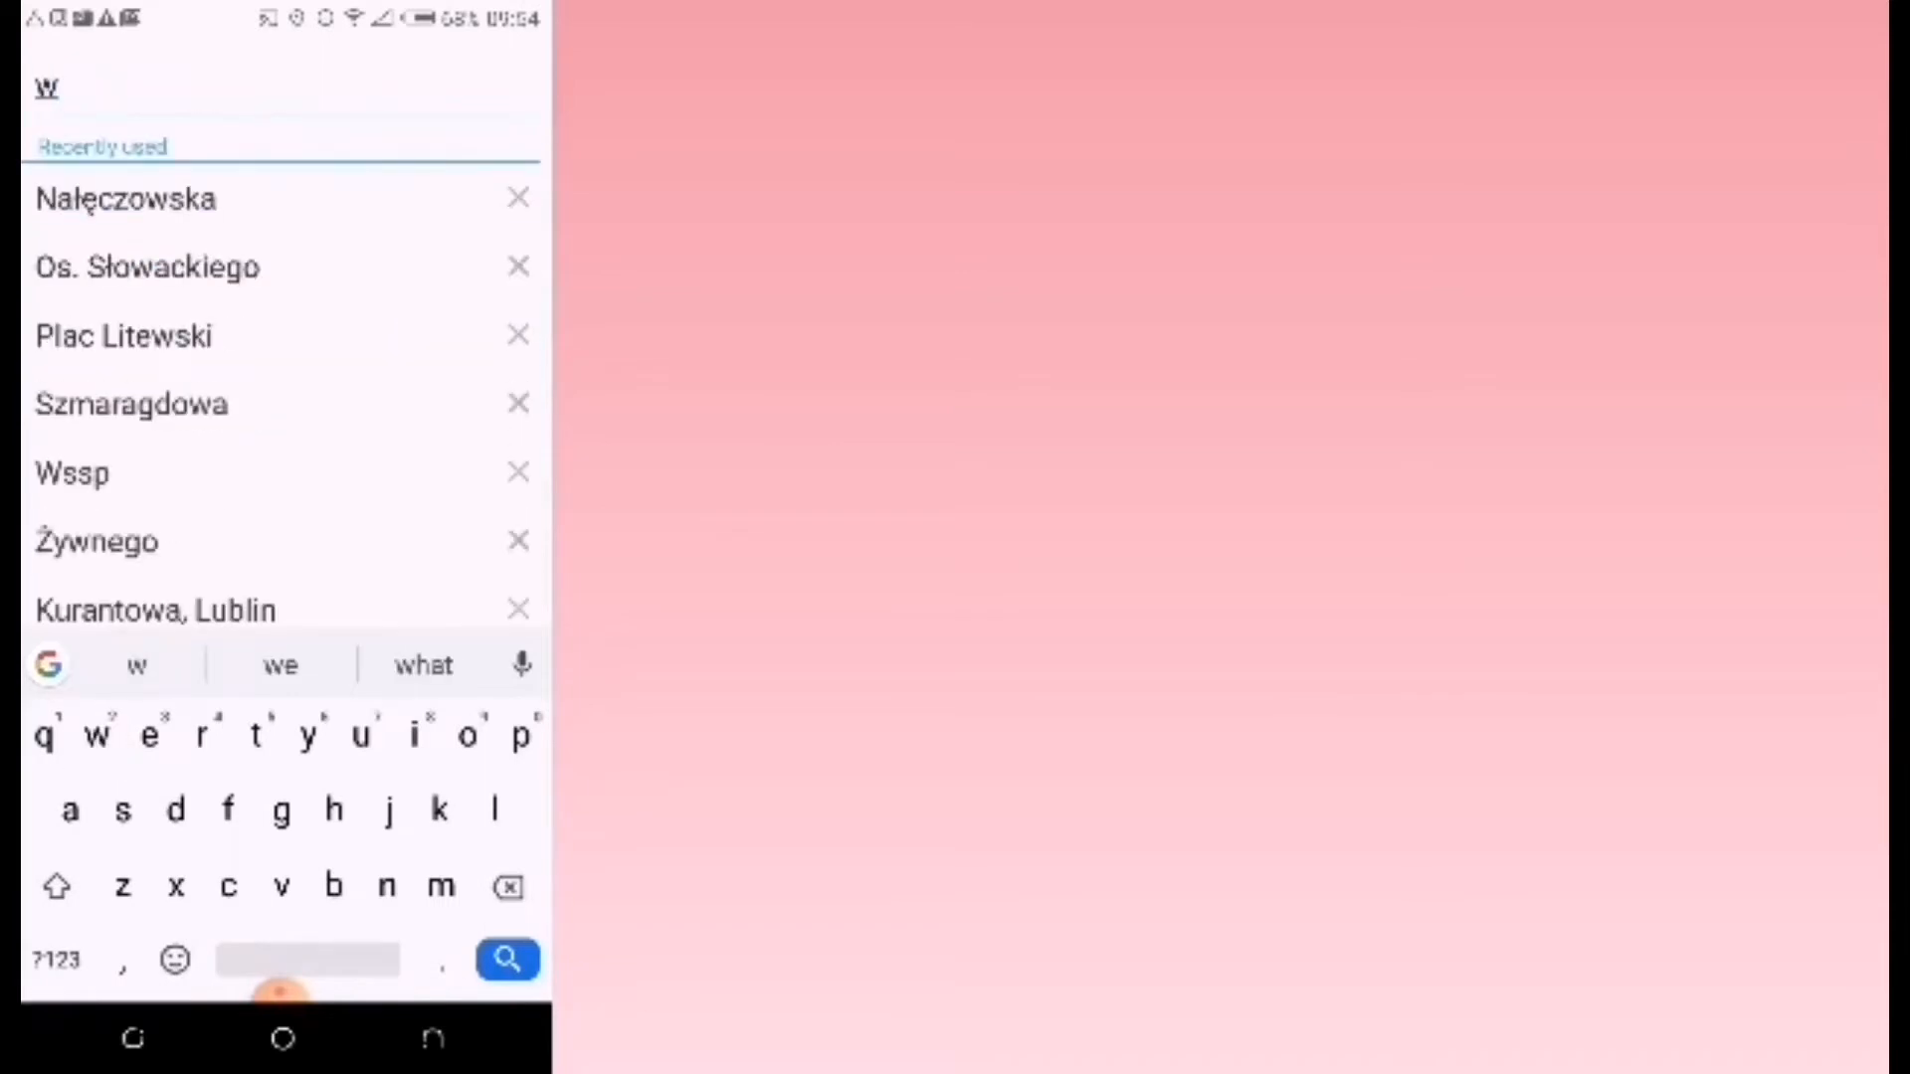
pyautogui.click(507, 958)
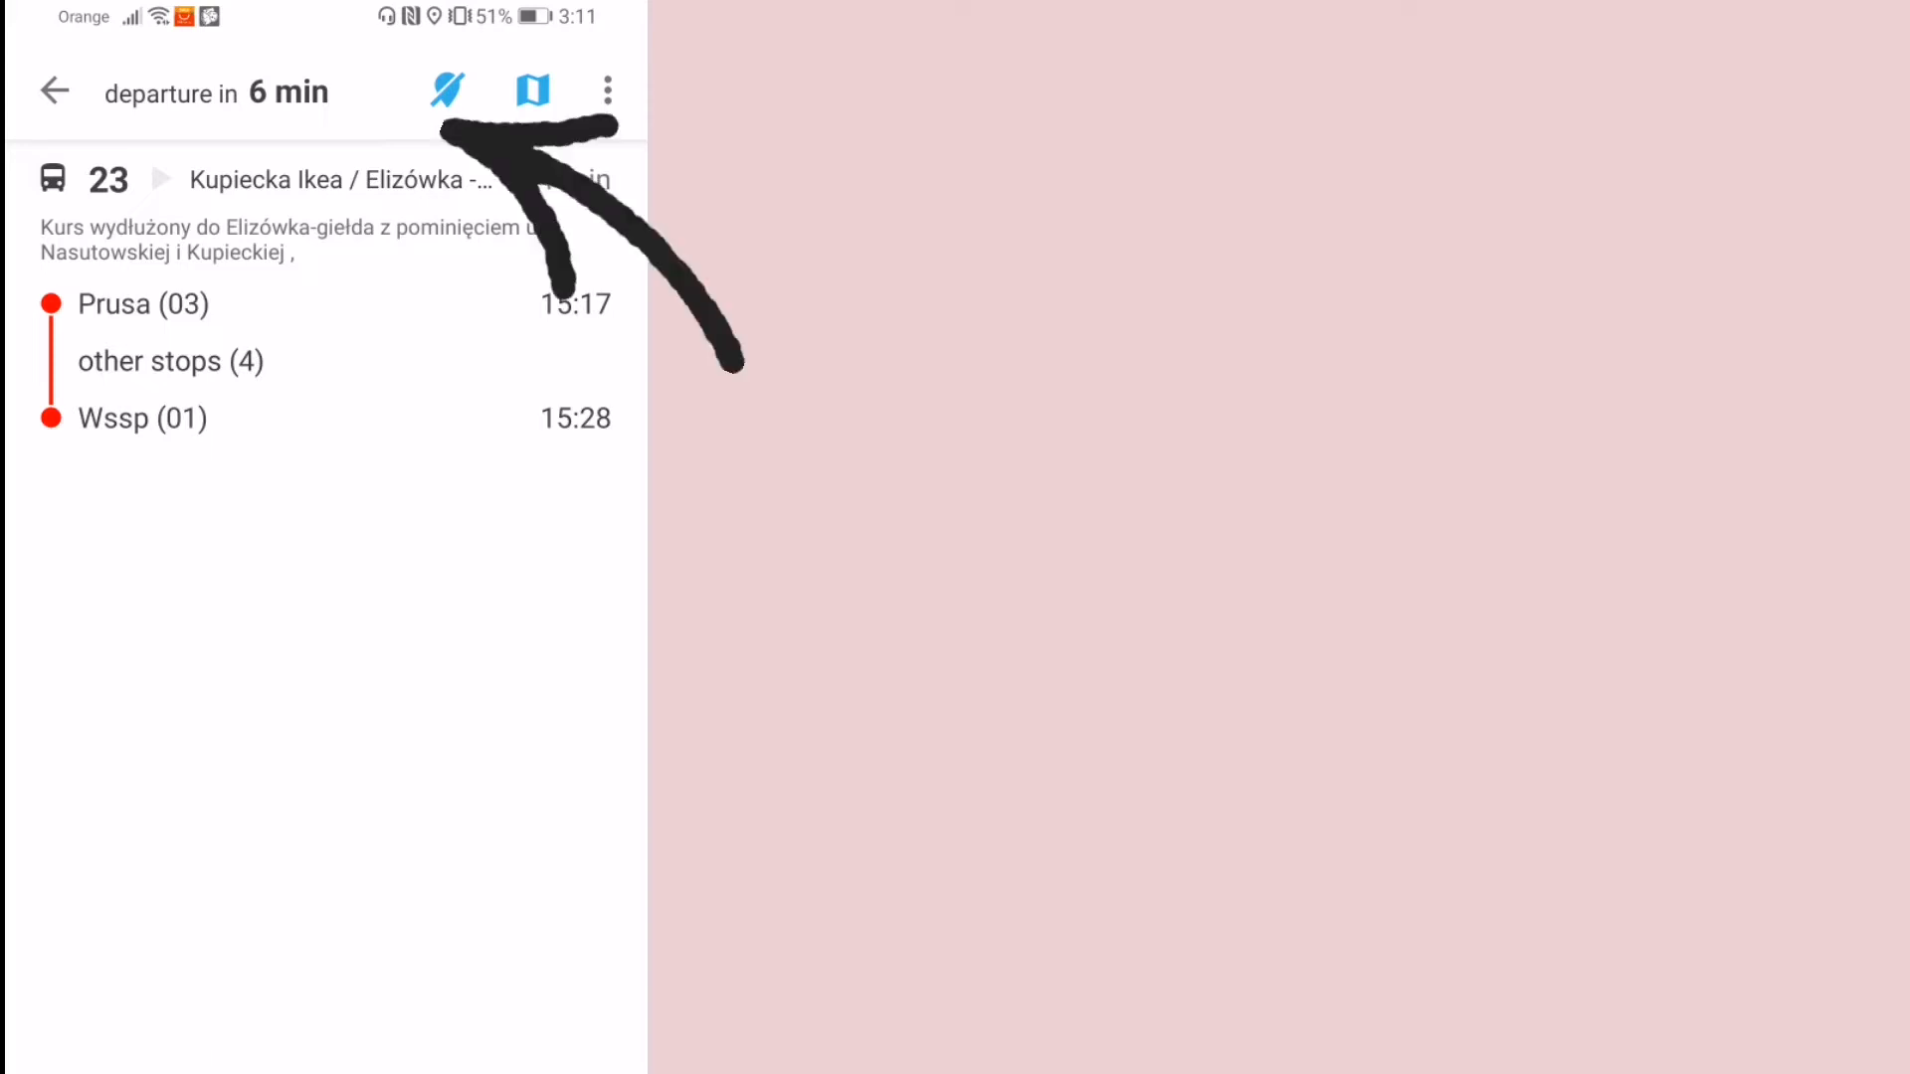
# - Turn on live guidance for the bus 23 trip from Prusa to Wssp
pyautogui.click(169, 360)
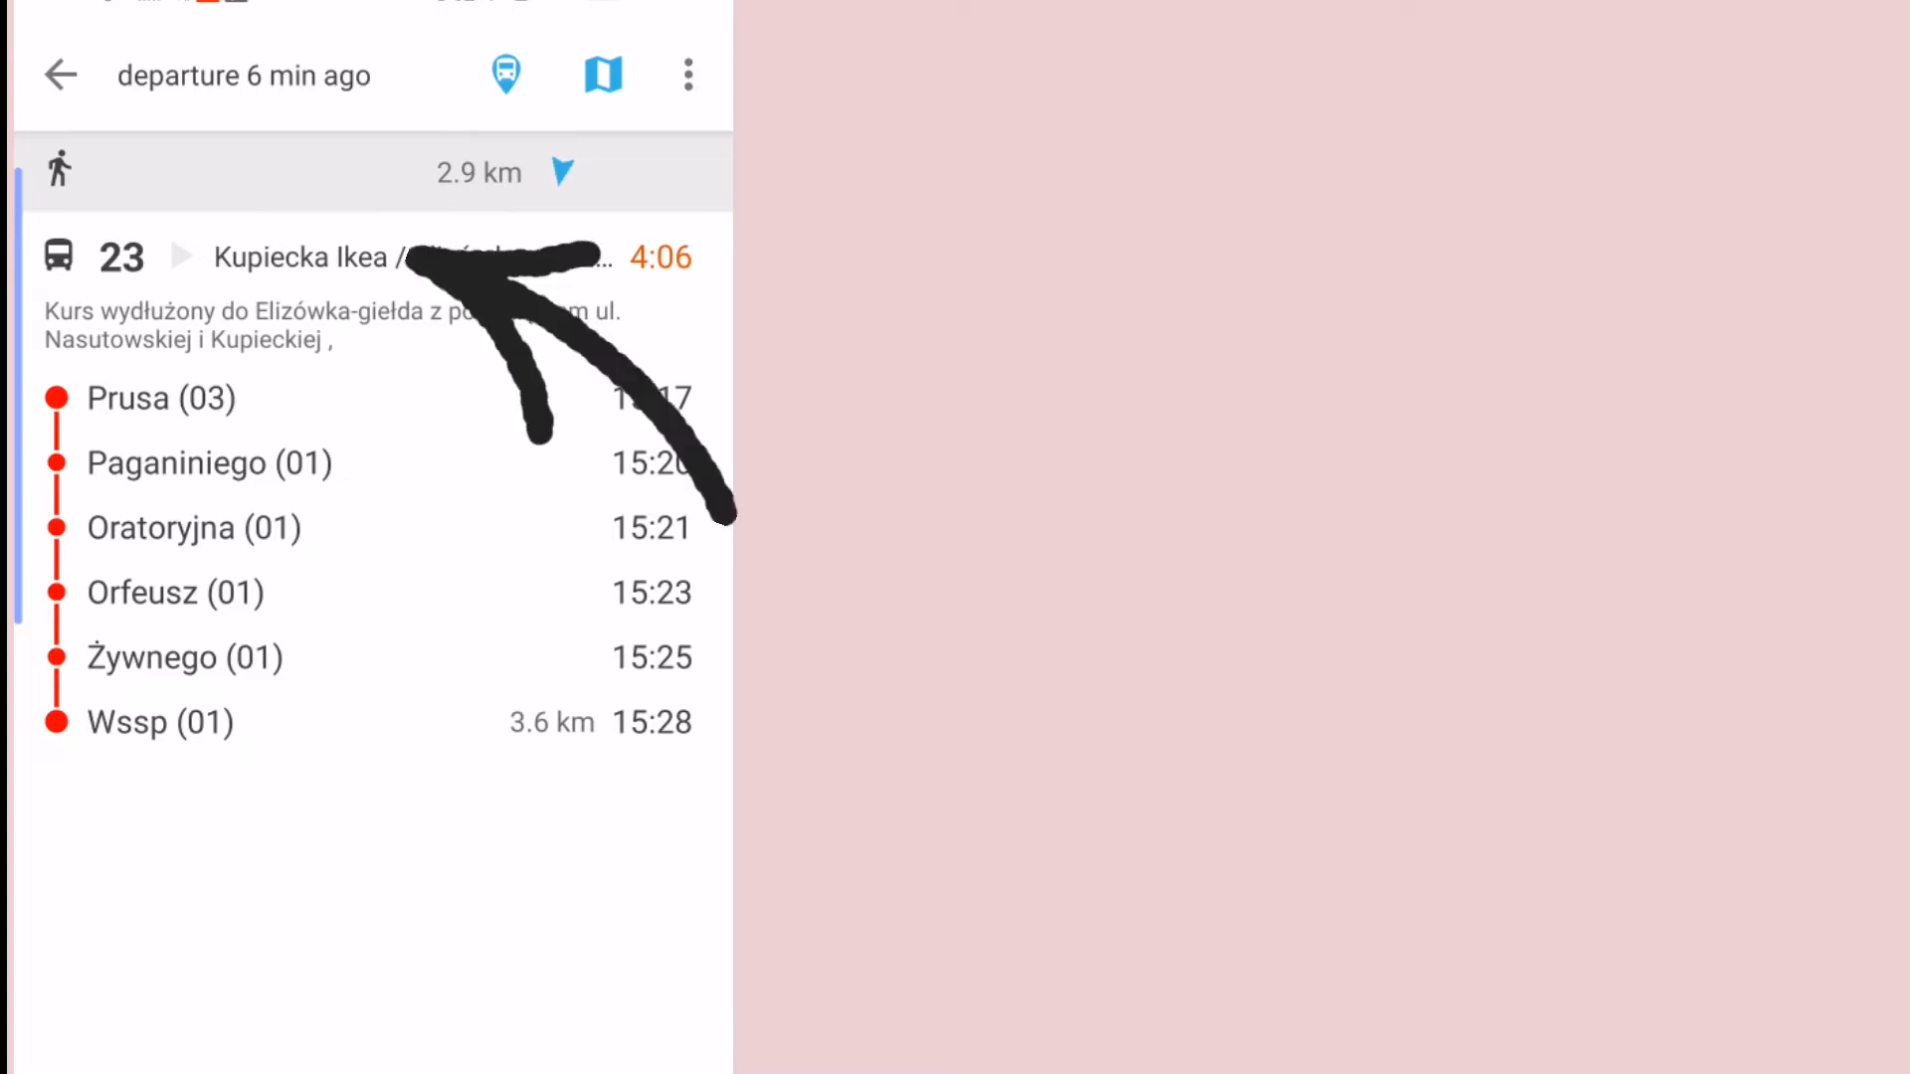
# - Scroll the guidance view to reveal the 2.9 km walk and all intermediate stops
pyautogui.scroll(3)
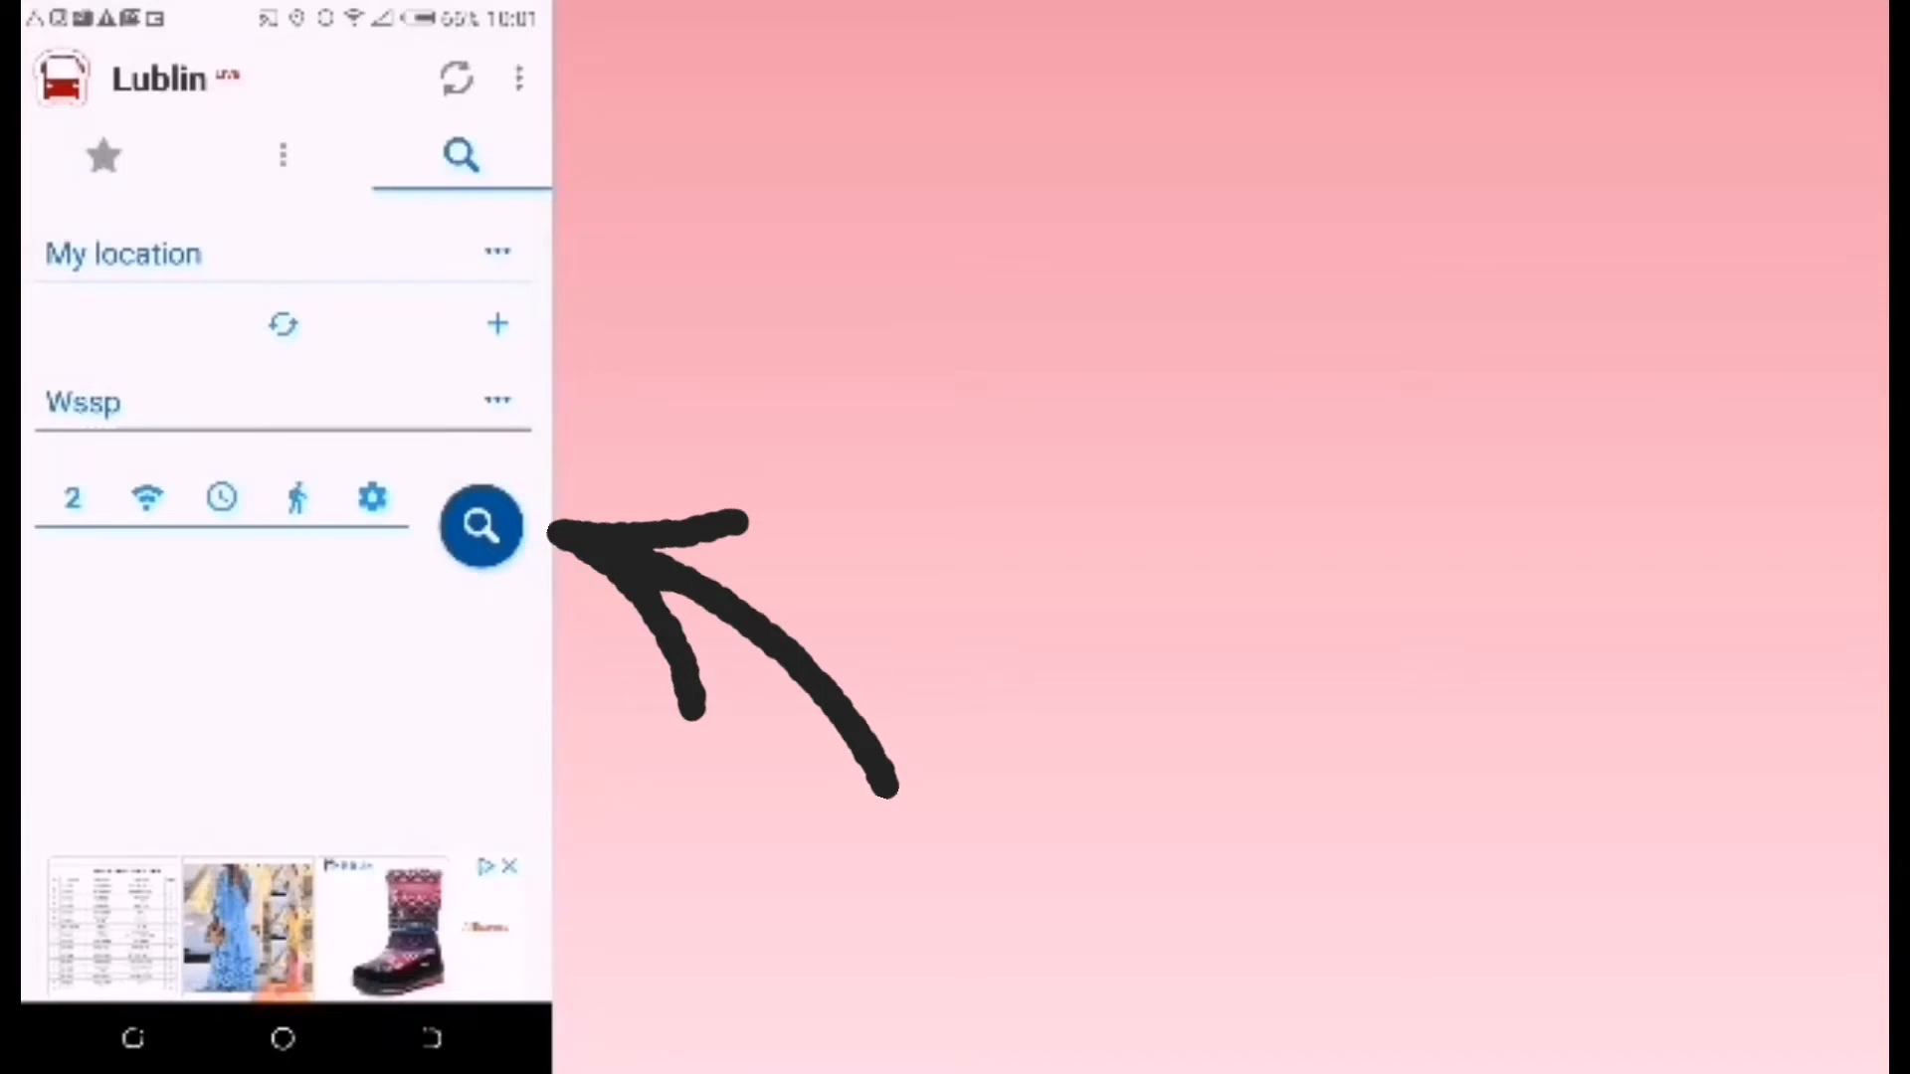
# - Search connections from My location to Wssp and review the 155-then-44 trip results
pyautogui.click(479, 525)
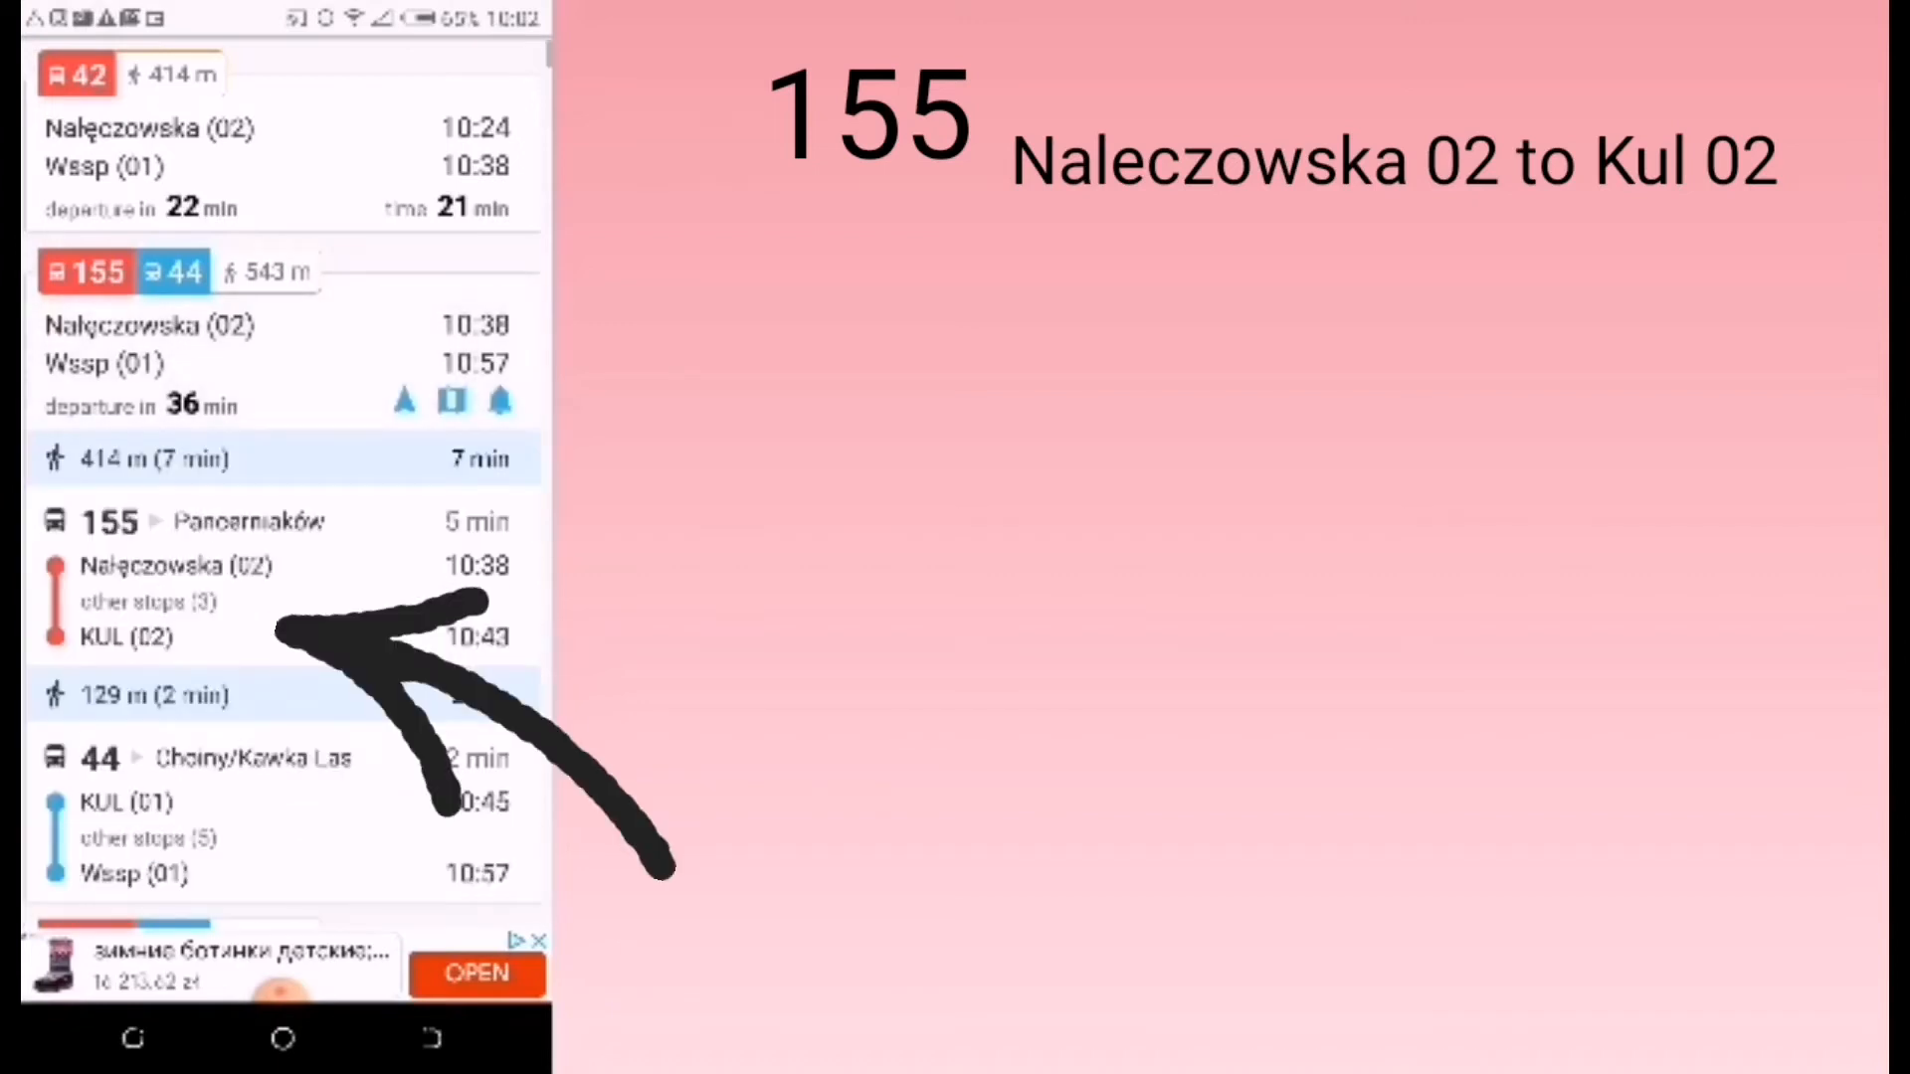
pyautogui.scroll(3)
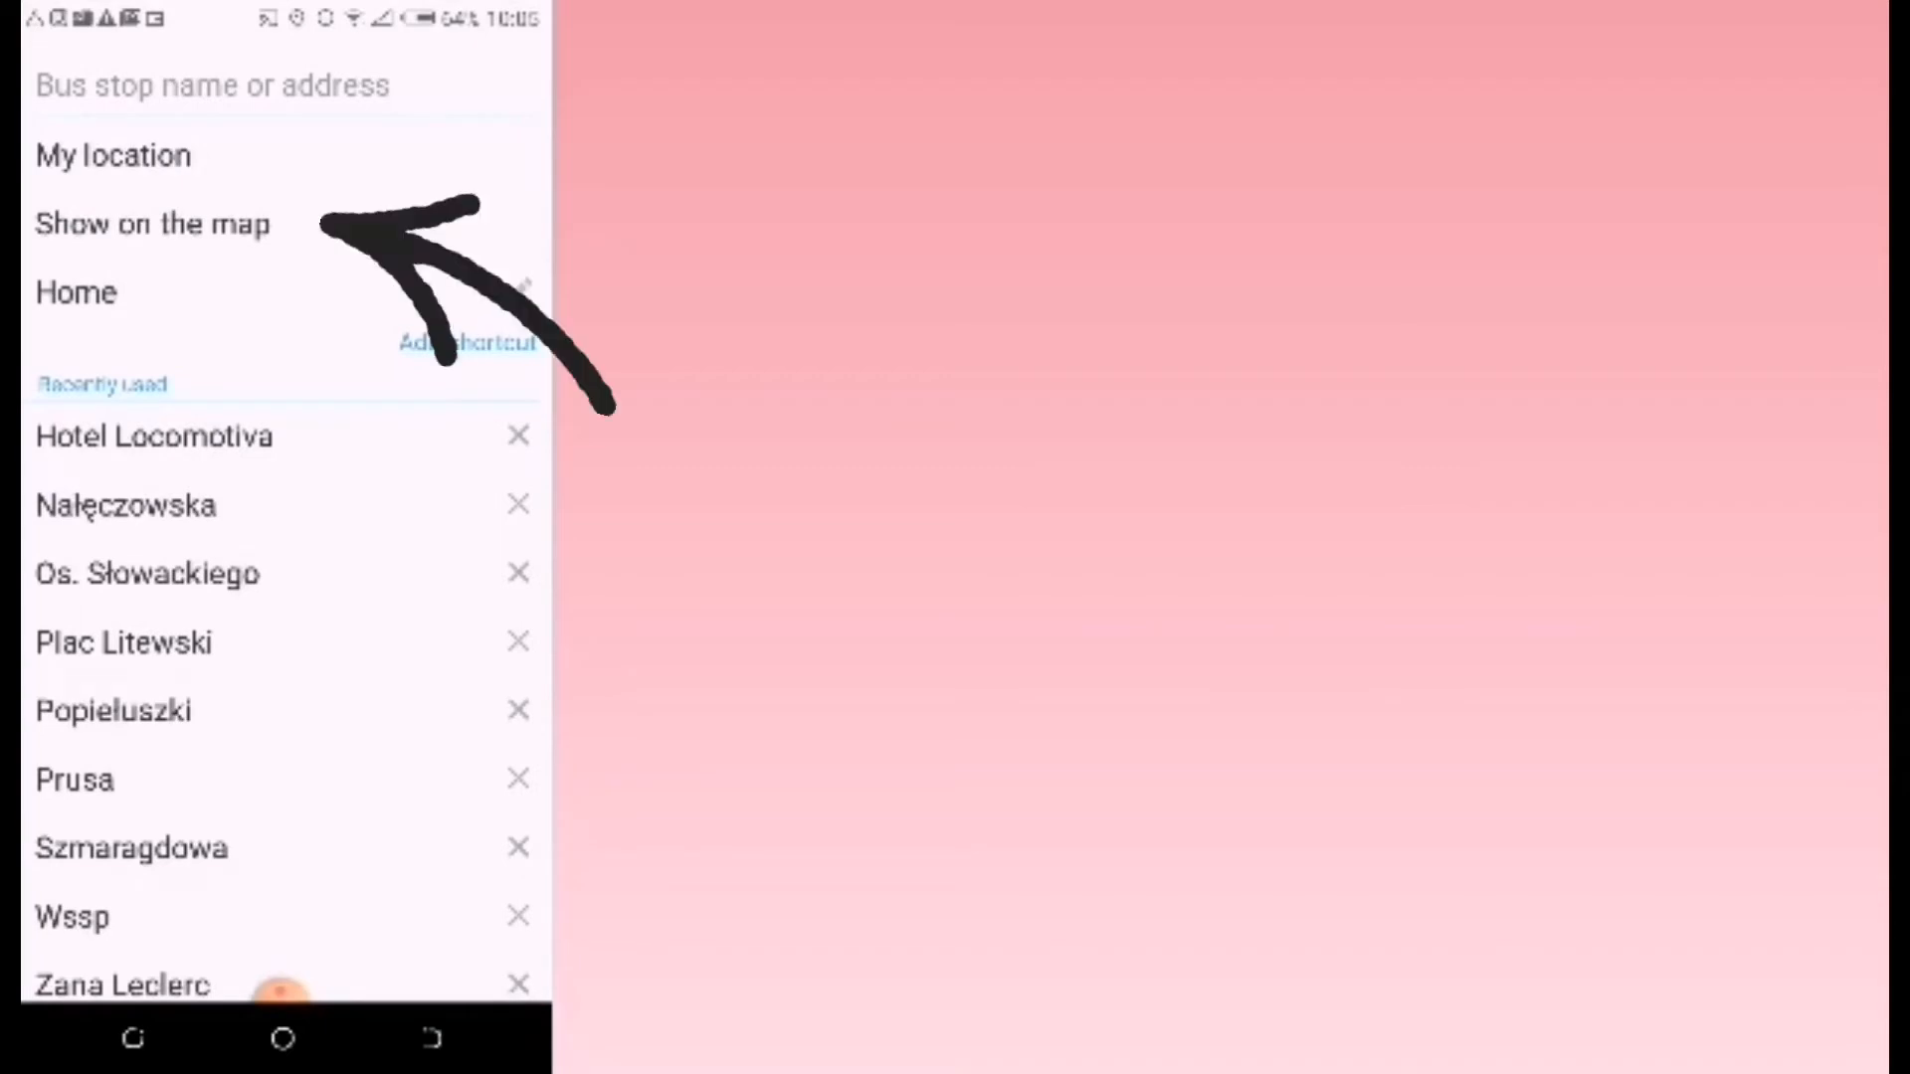
# - Pick the starting point on the map and find trips from it to Wssp
pyautogui.click(151, 223)
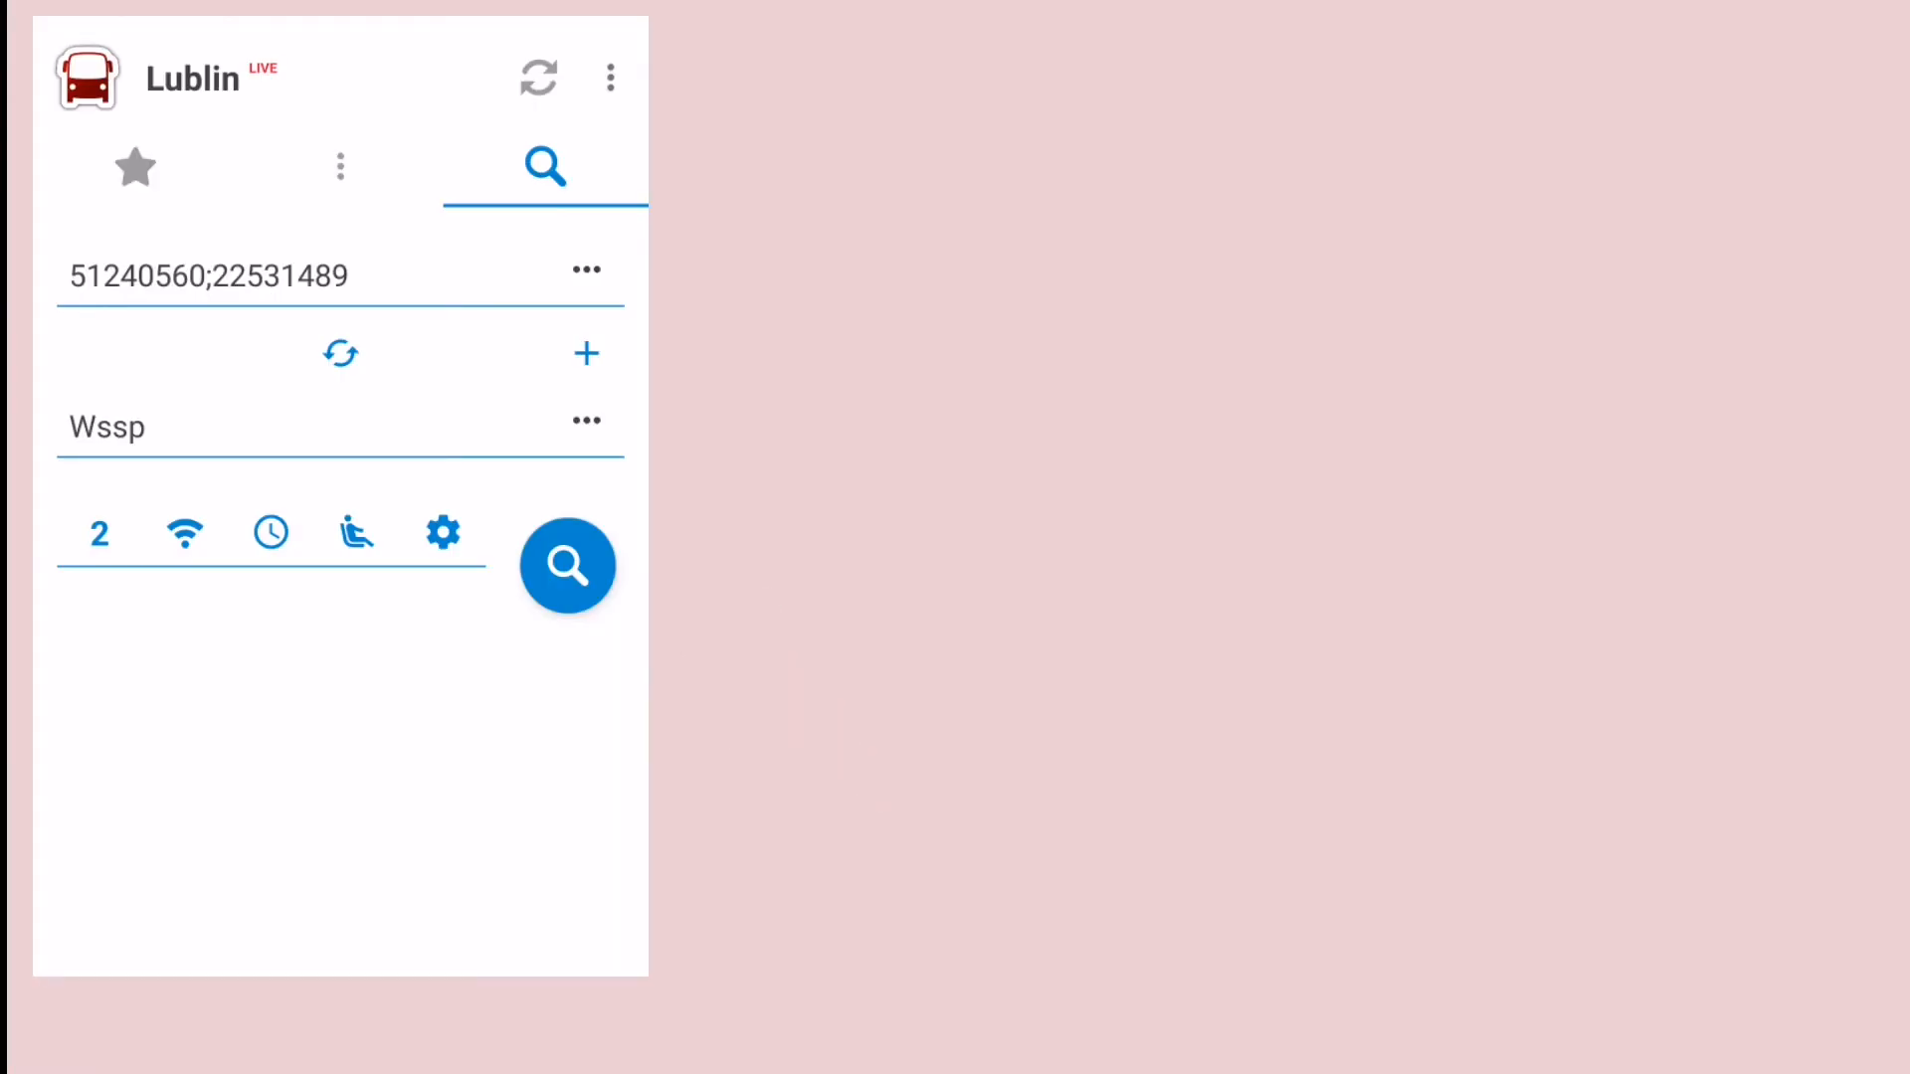
pyautogui.click(567, 565)
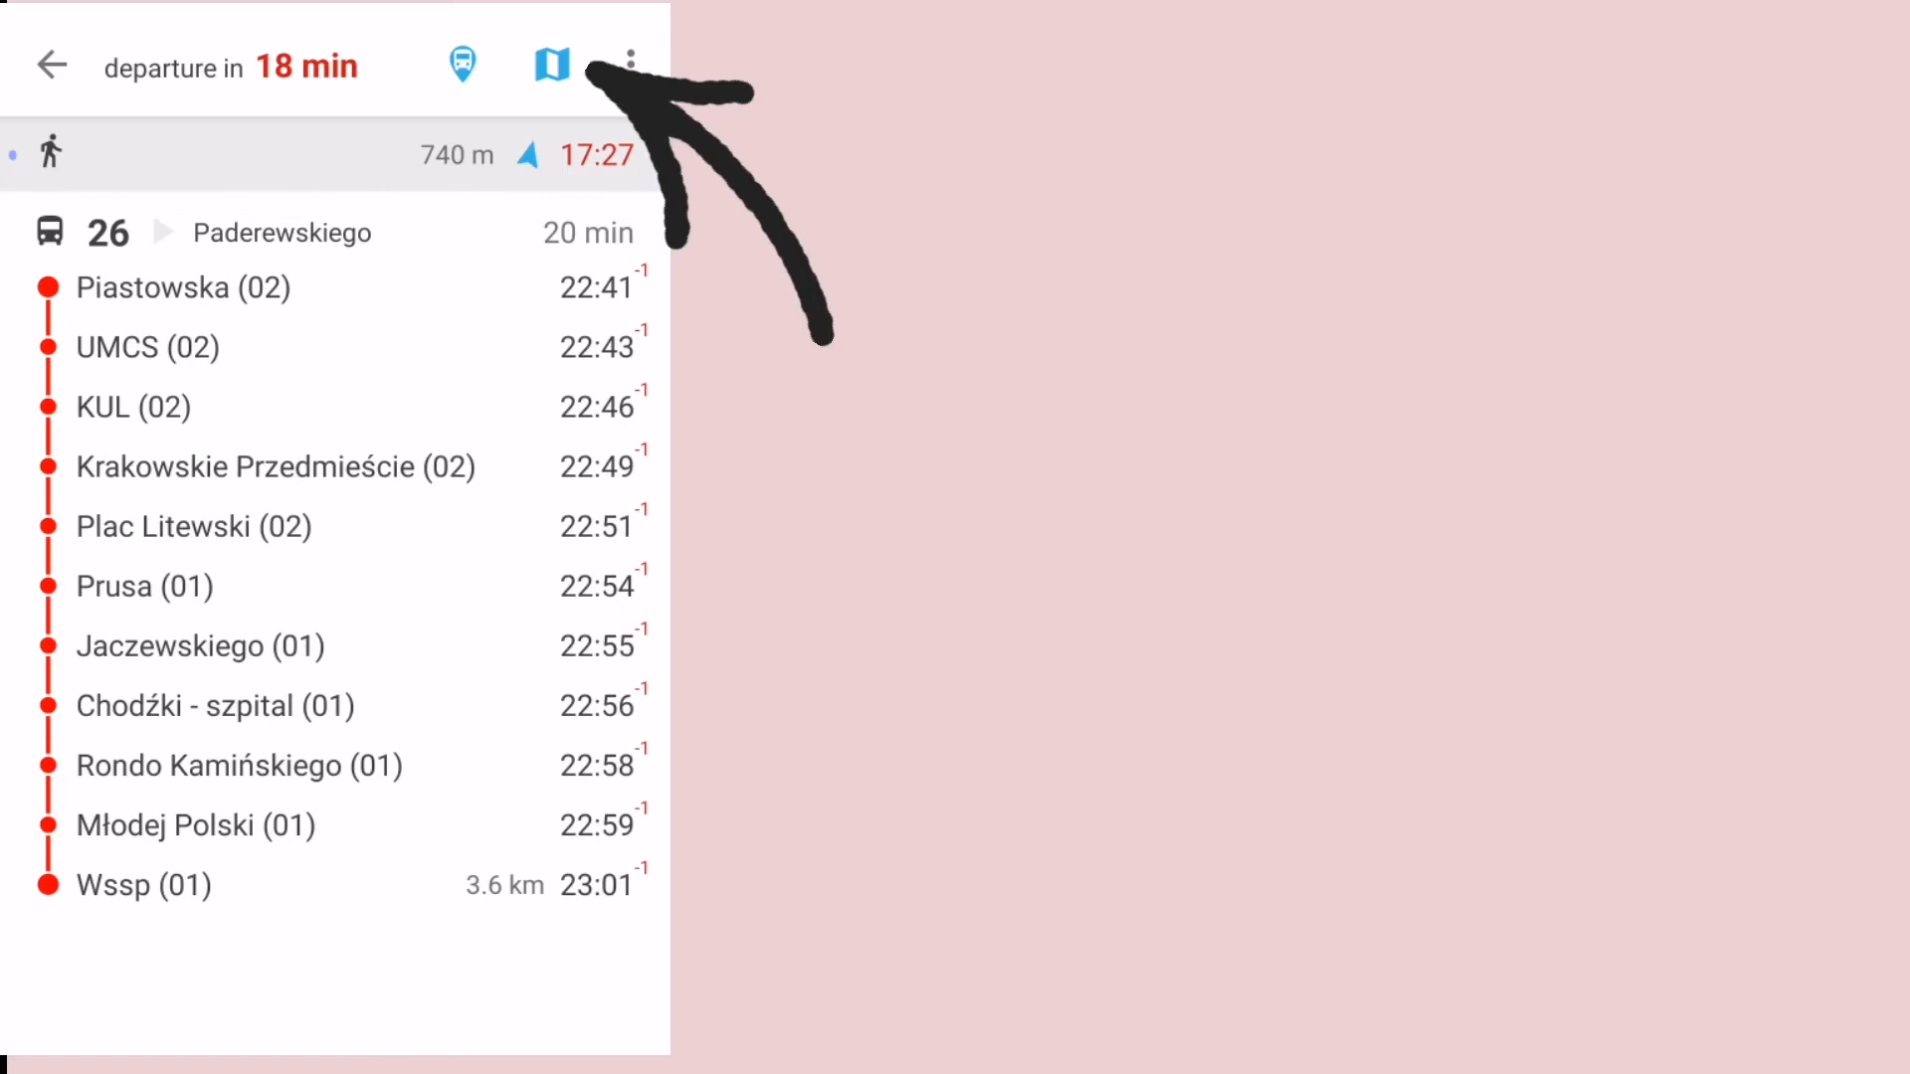
# - Leave the bus 26 trip details via the top-bar icon, returning to the stop search
pyautogui.click(551, 64)
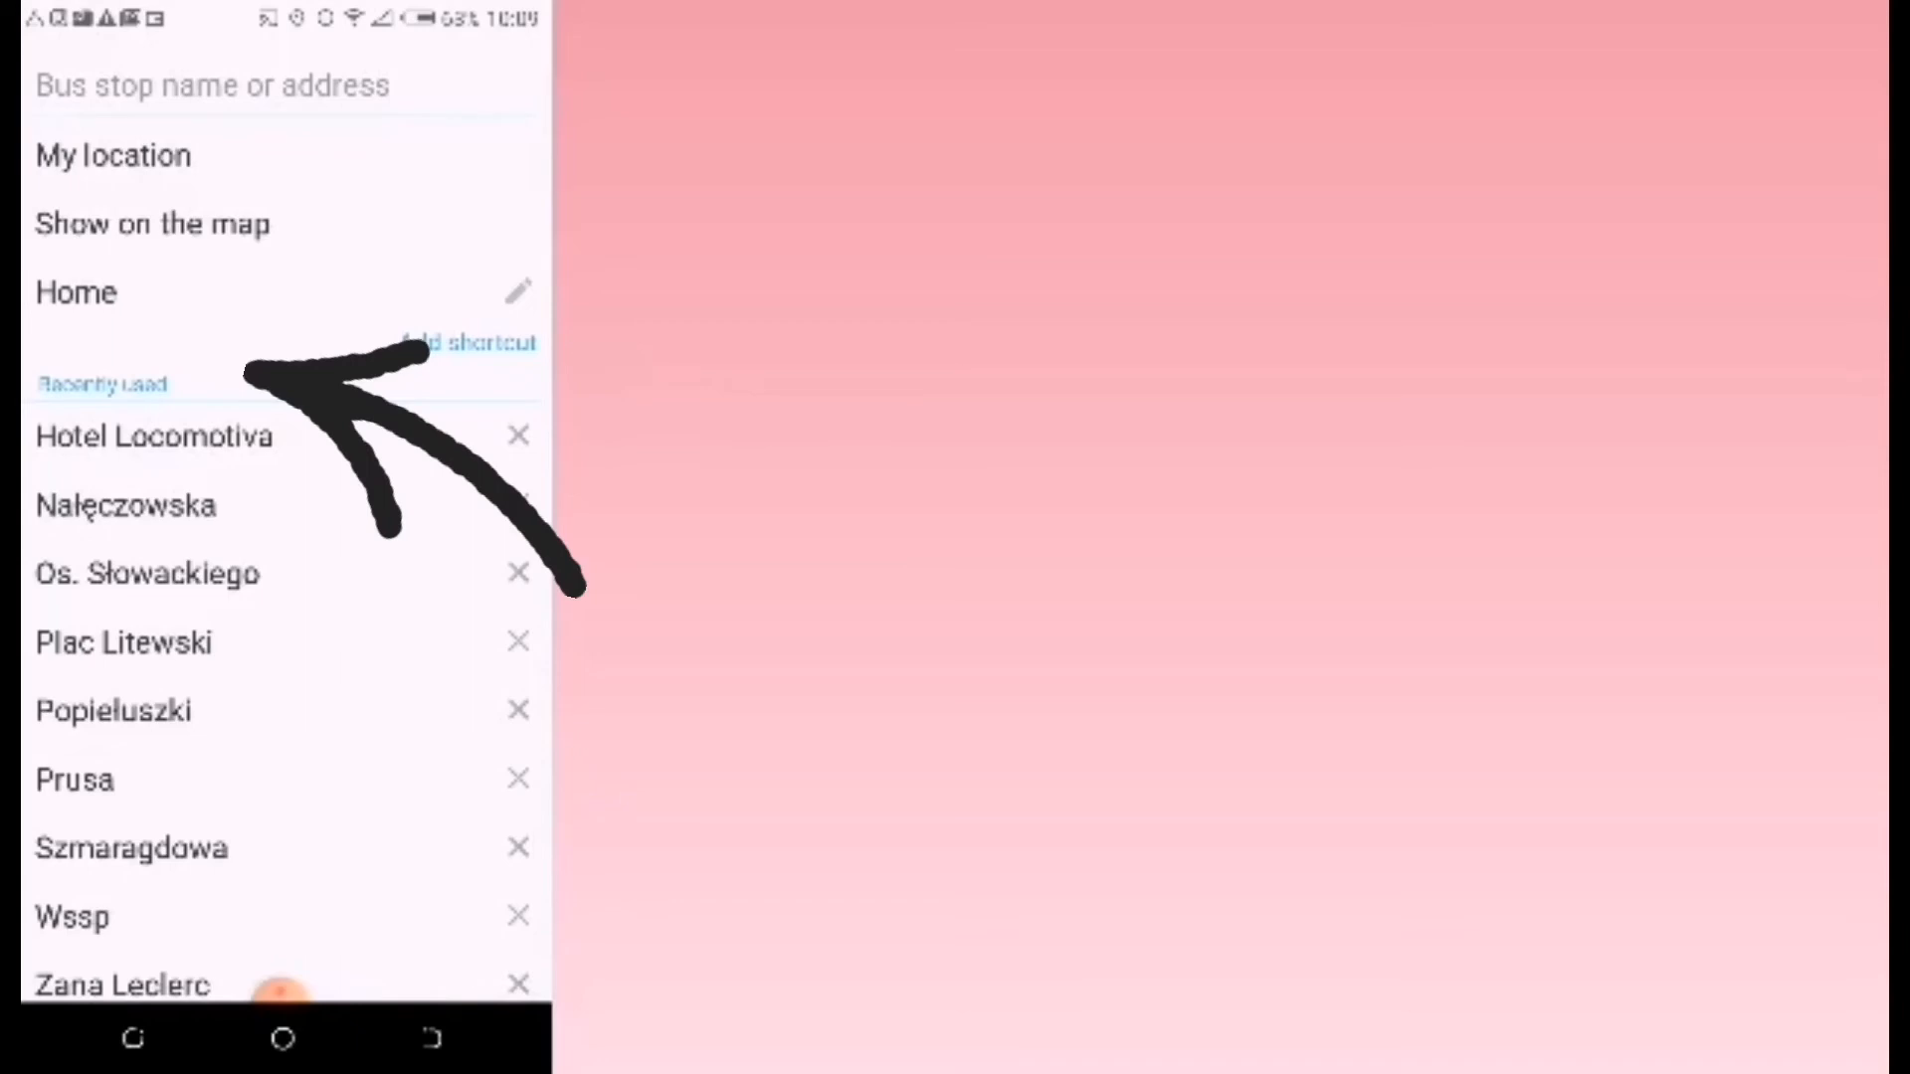
# - Scroll past the Recently used list to the Closest stops, led by Os. Słowackiego at 261 m
pyautogui.scroll(3)
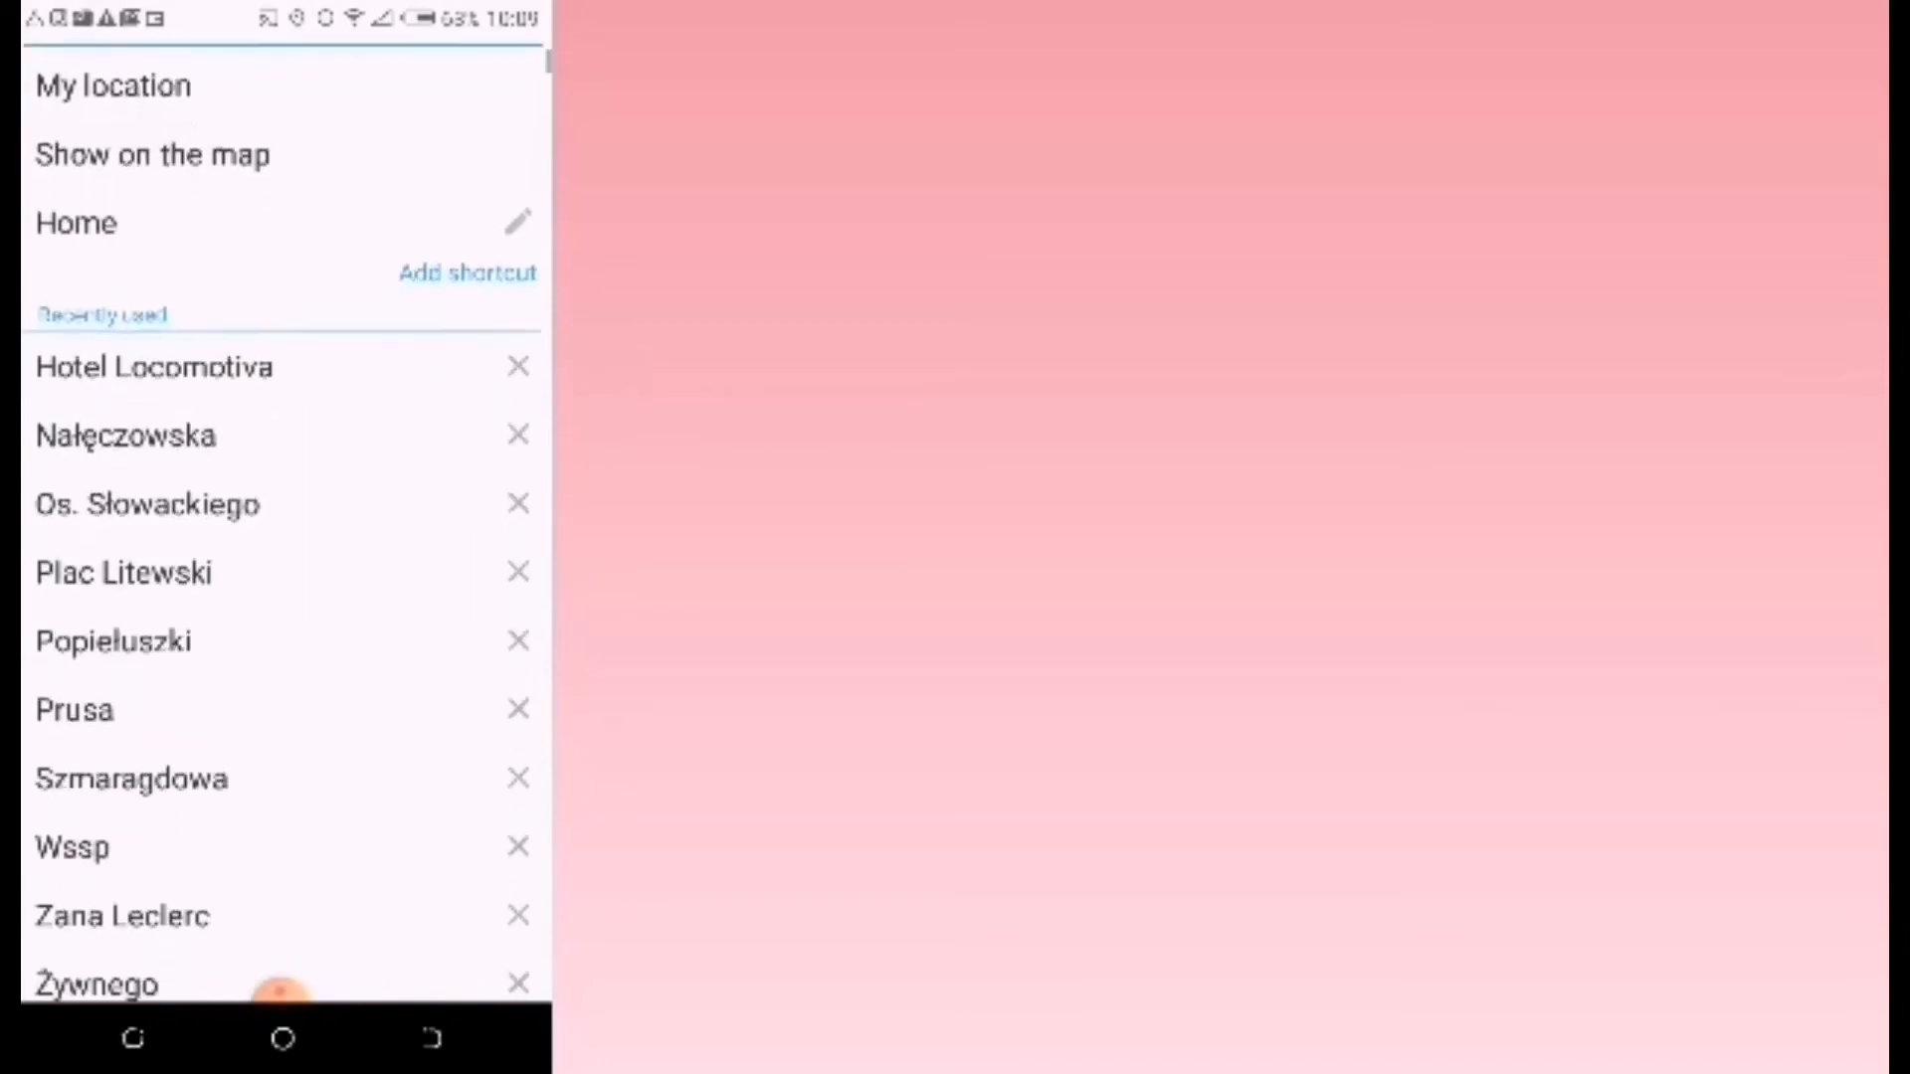
pyautogui.scroll(-3)
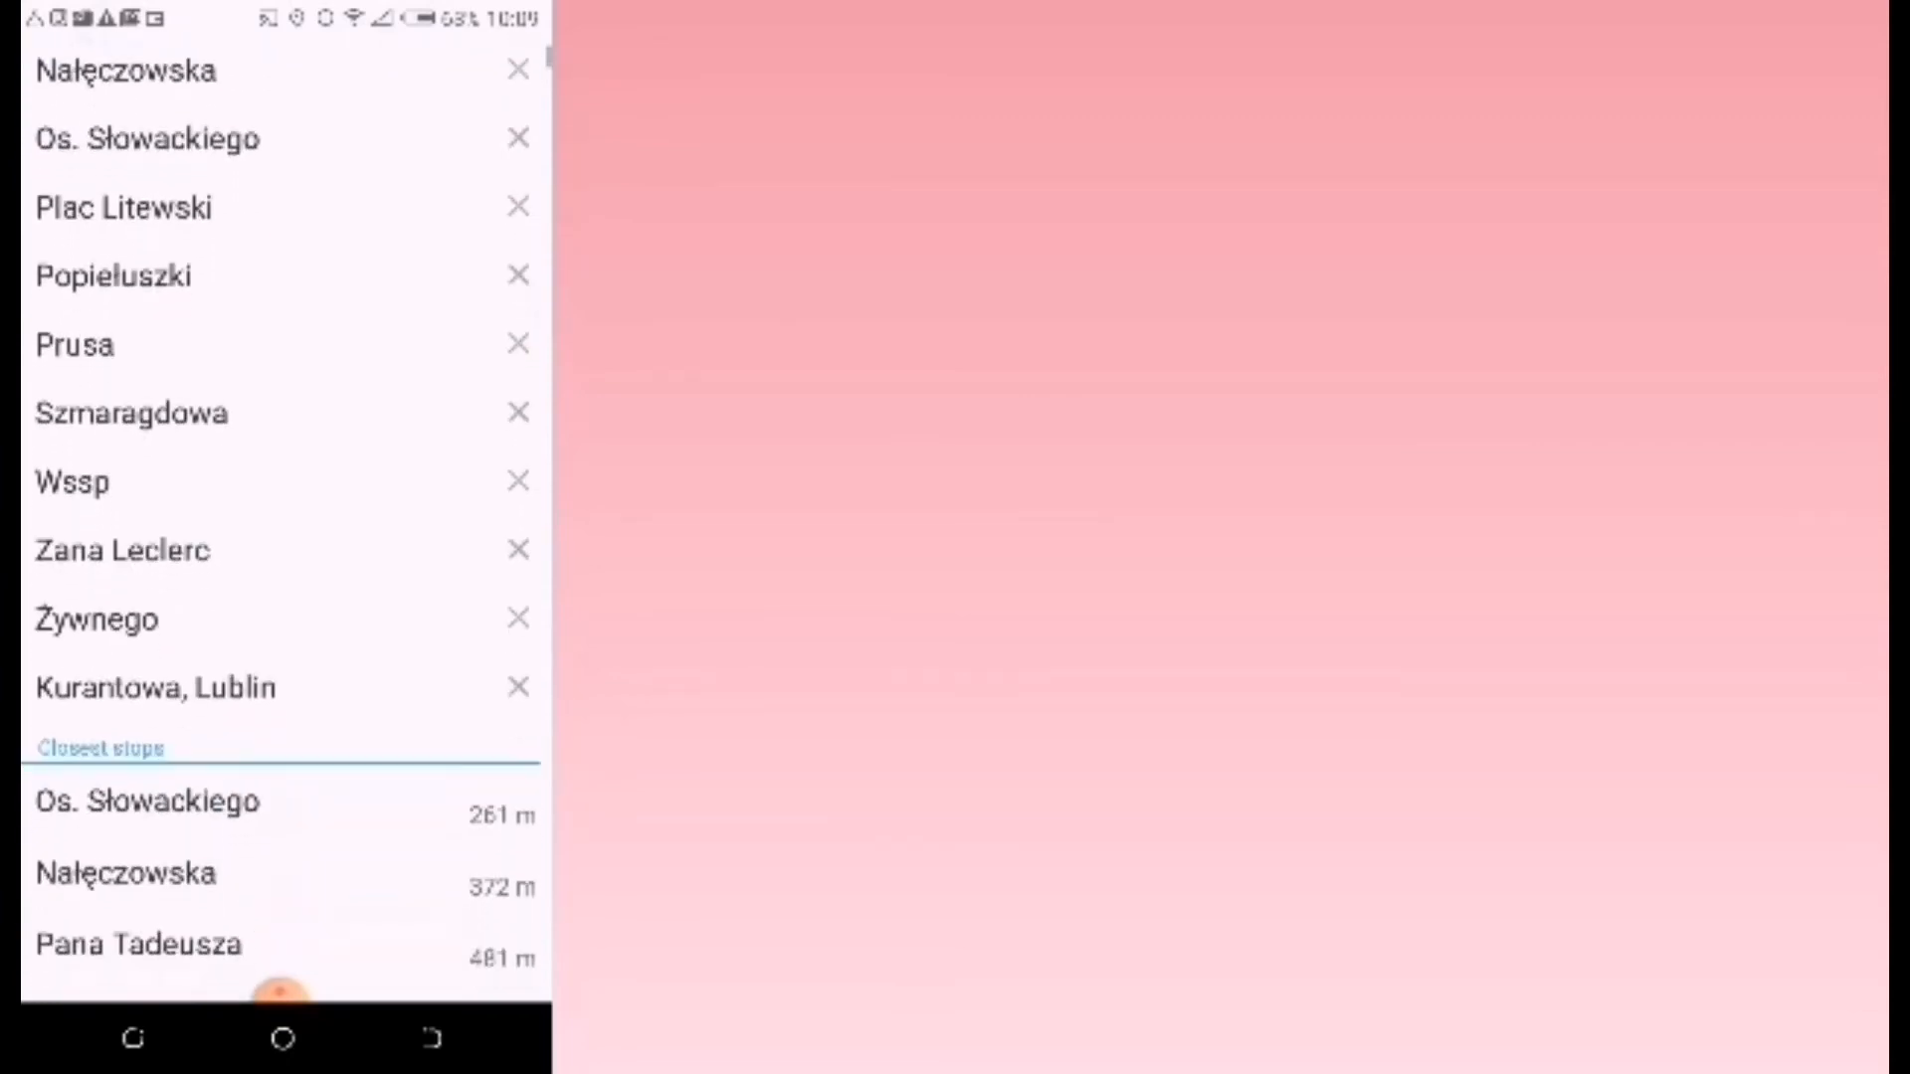
pyautogui.scroll(3)
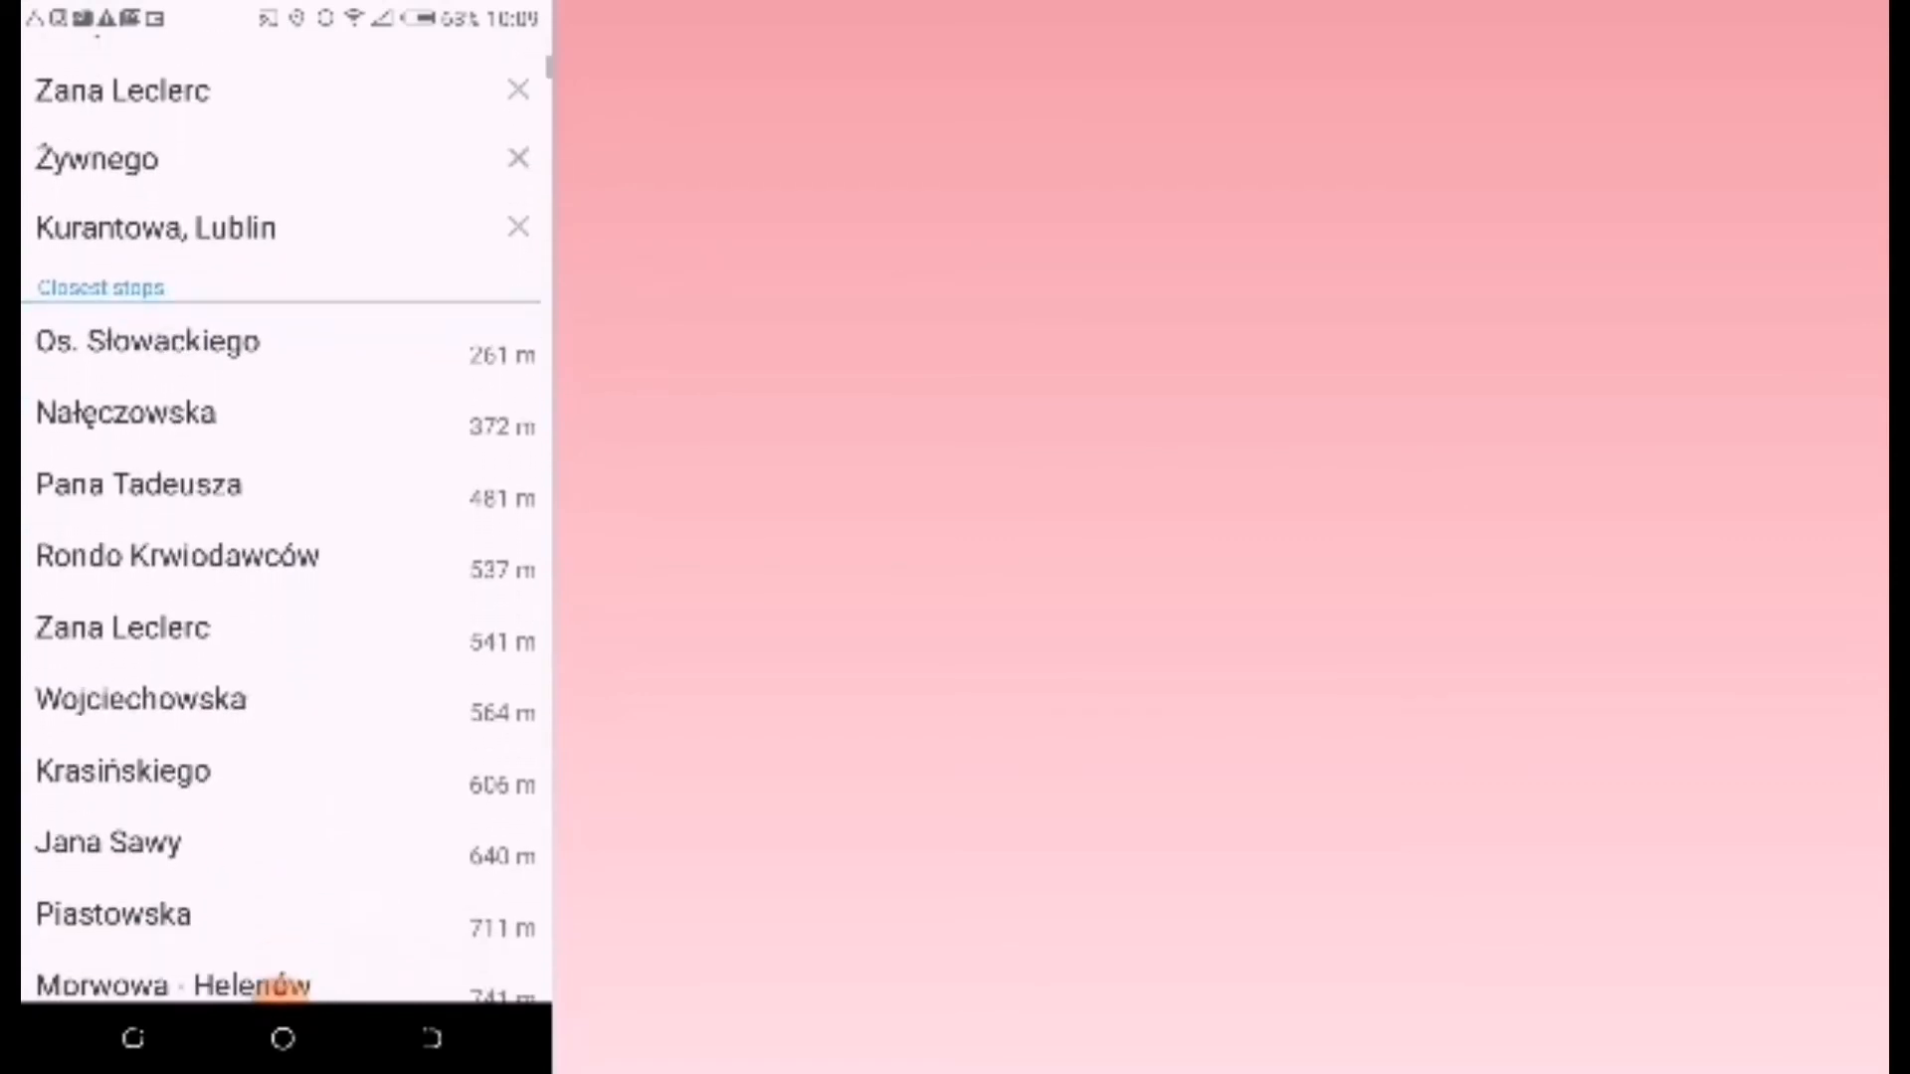
# - Scroll past Closest stops into the A–Z Other list, reaching Czwartek to Dolna 3 Maja
pyautogui.scroll(3)
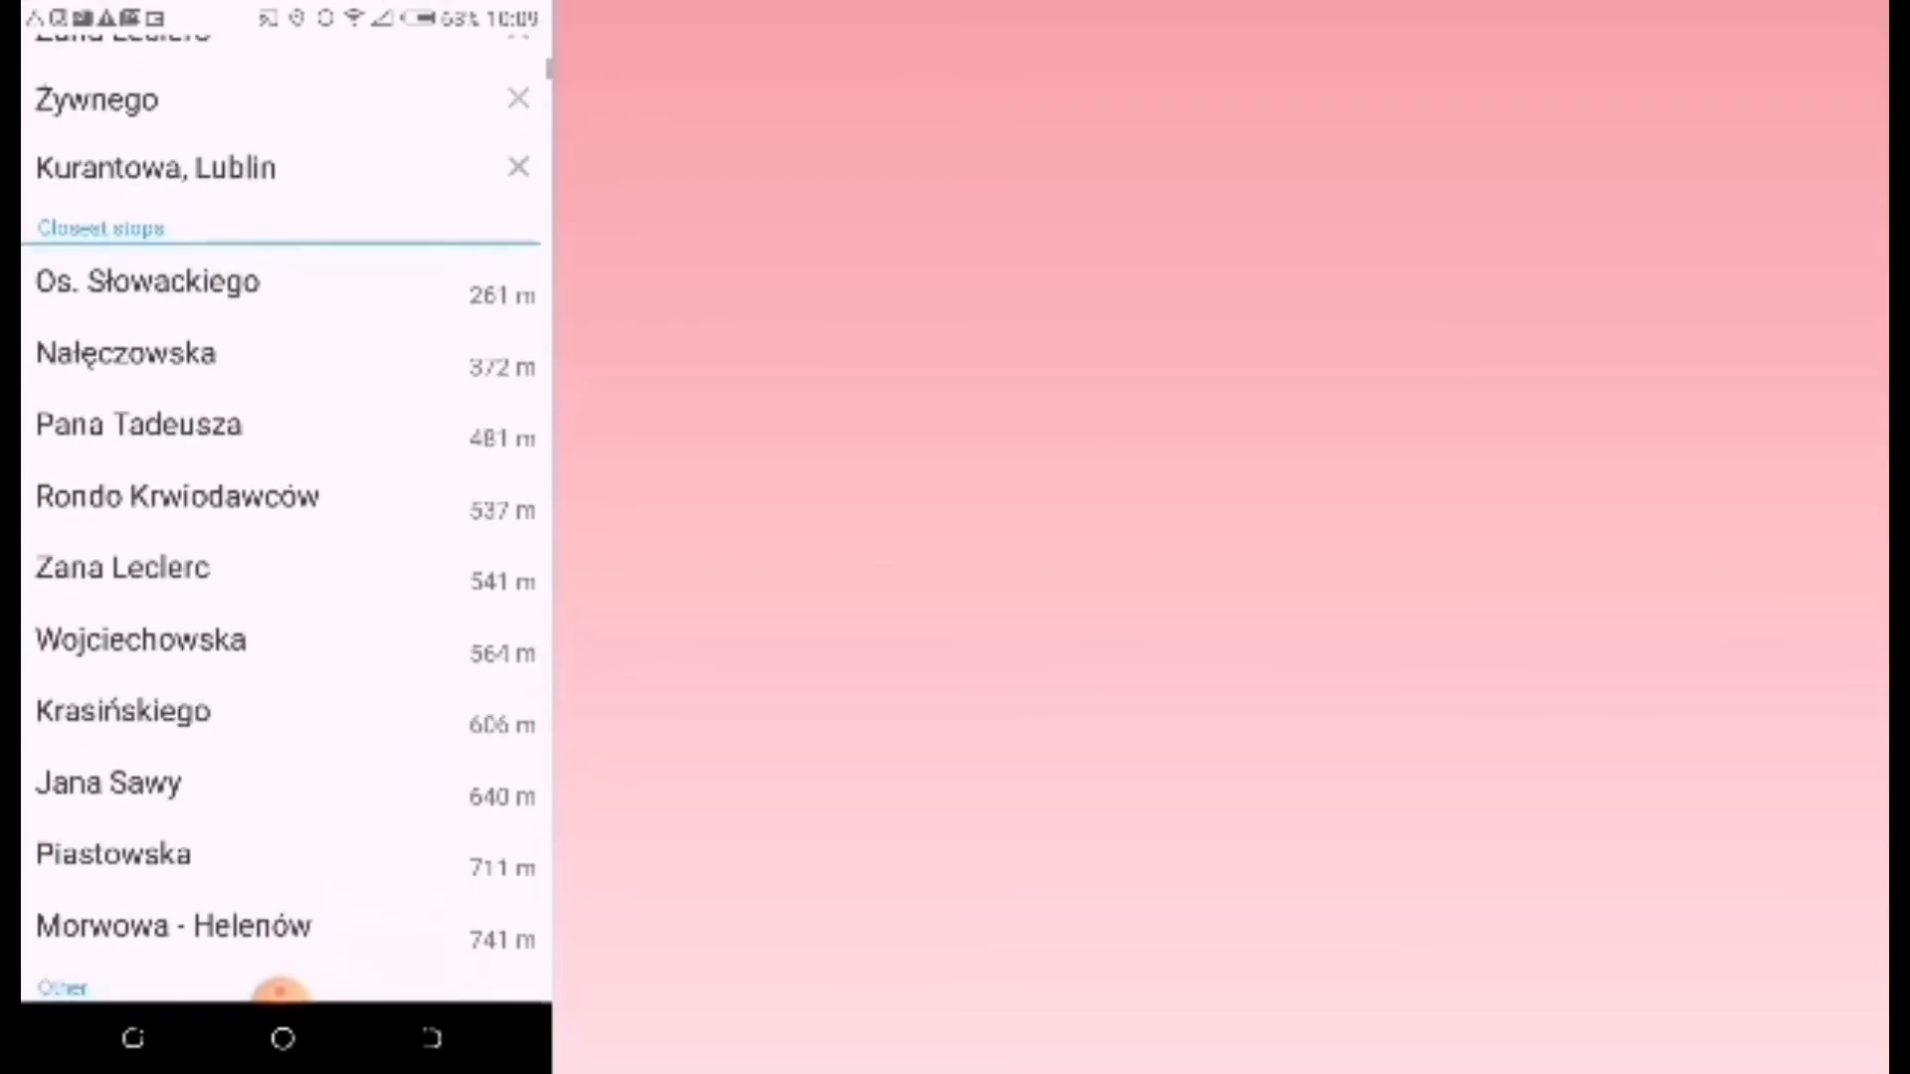
pyautogui.scroll(3)
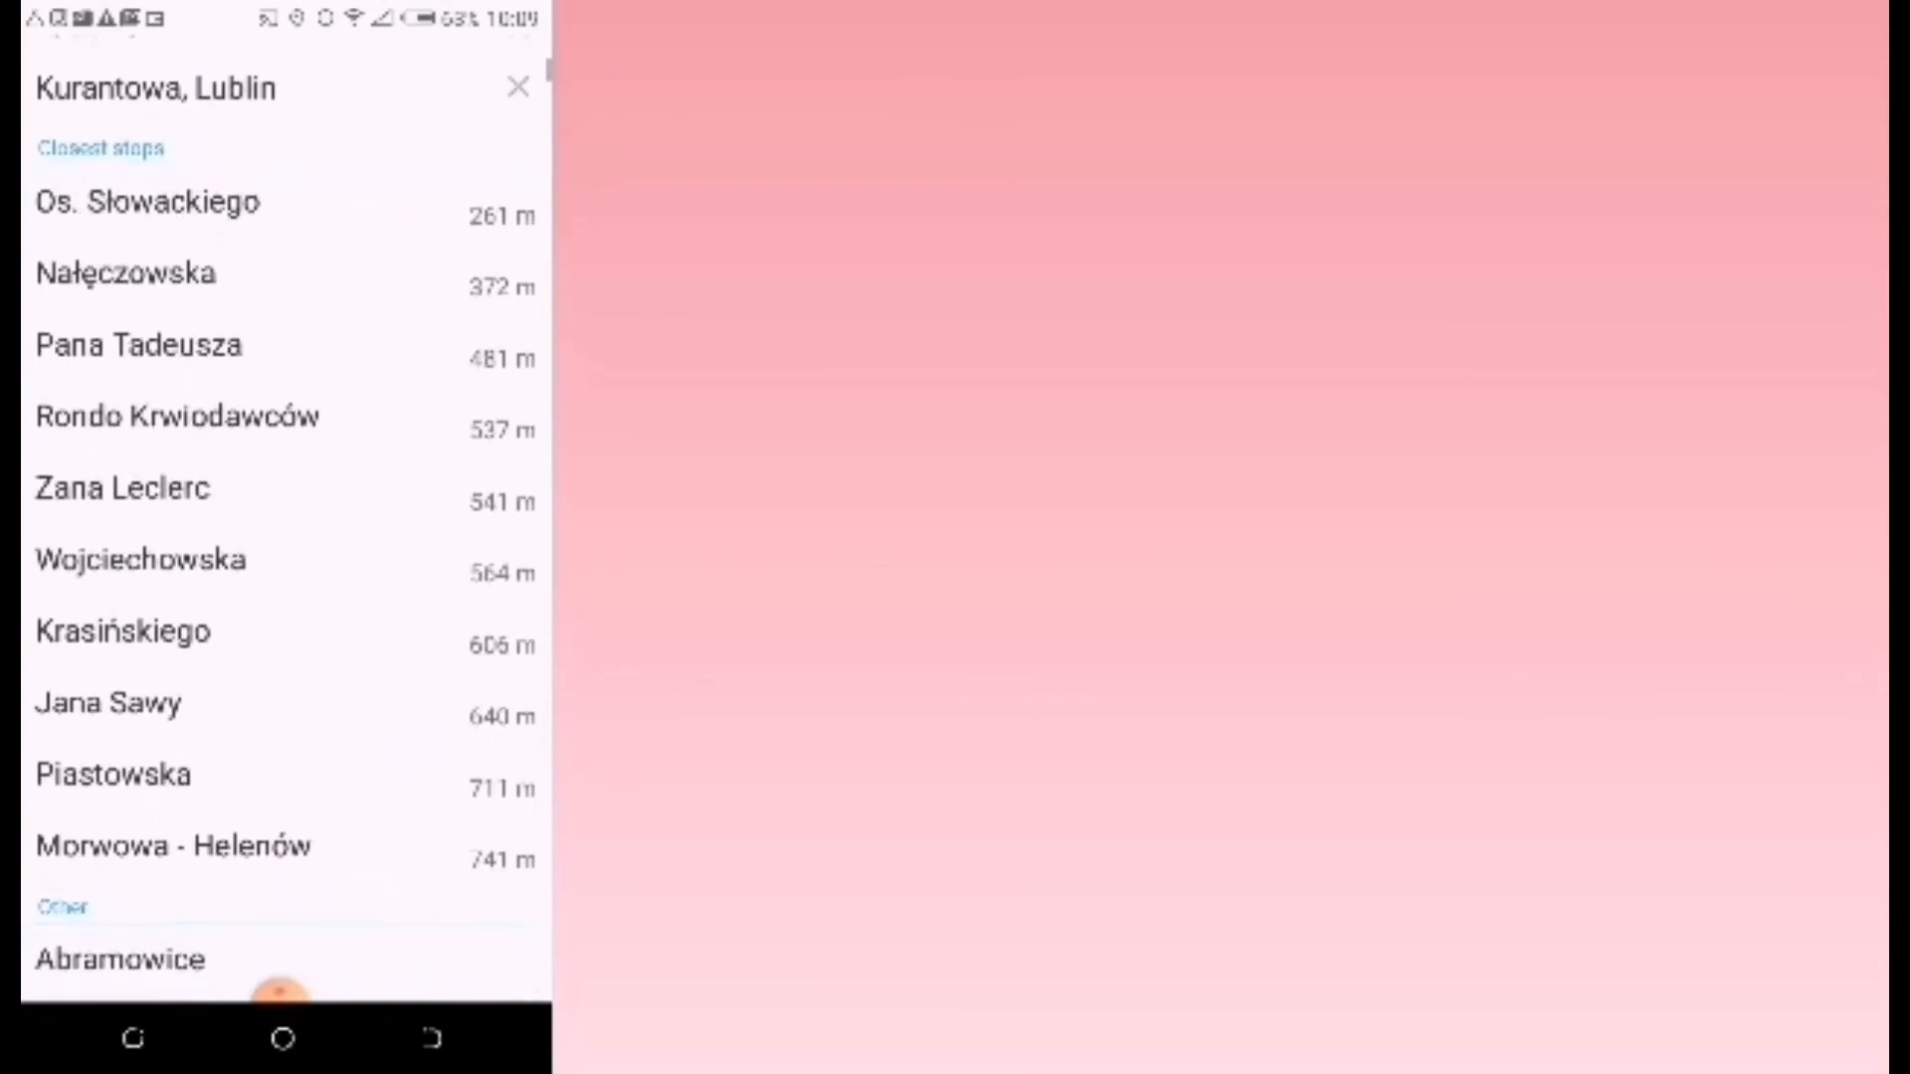
pyautogui.scroll(3)
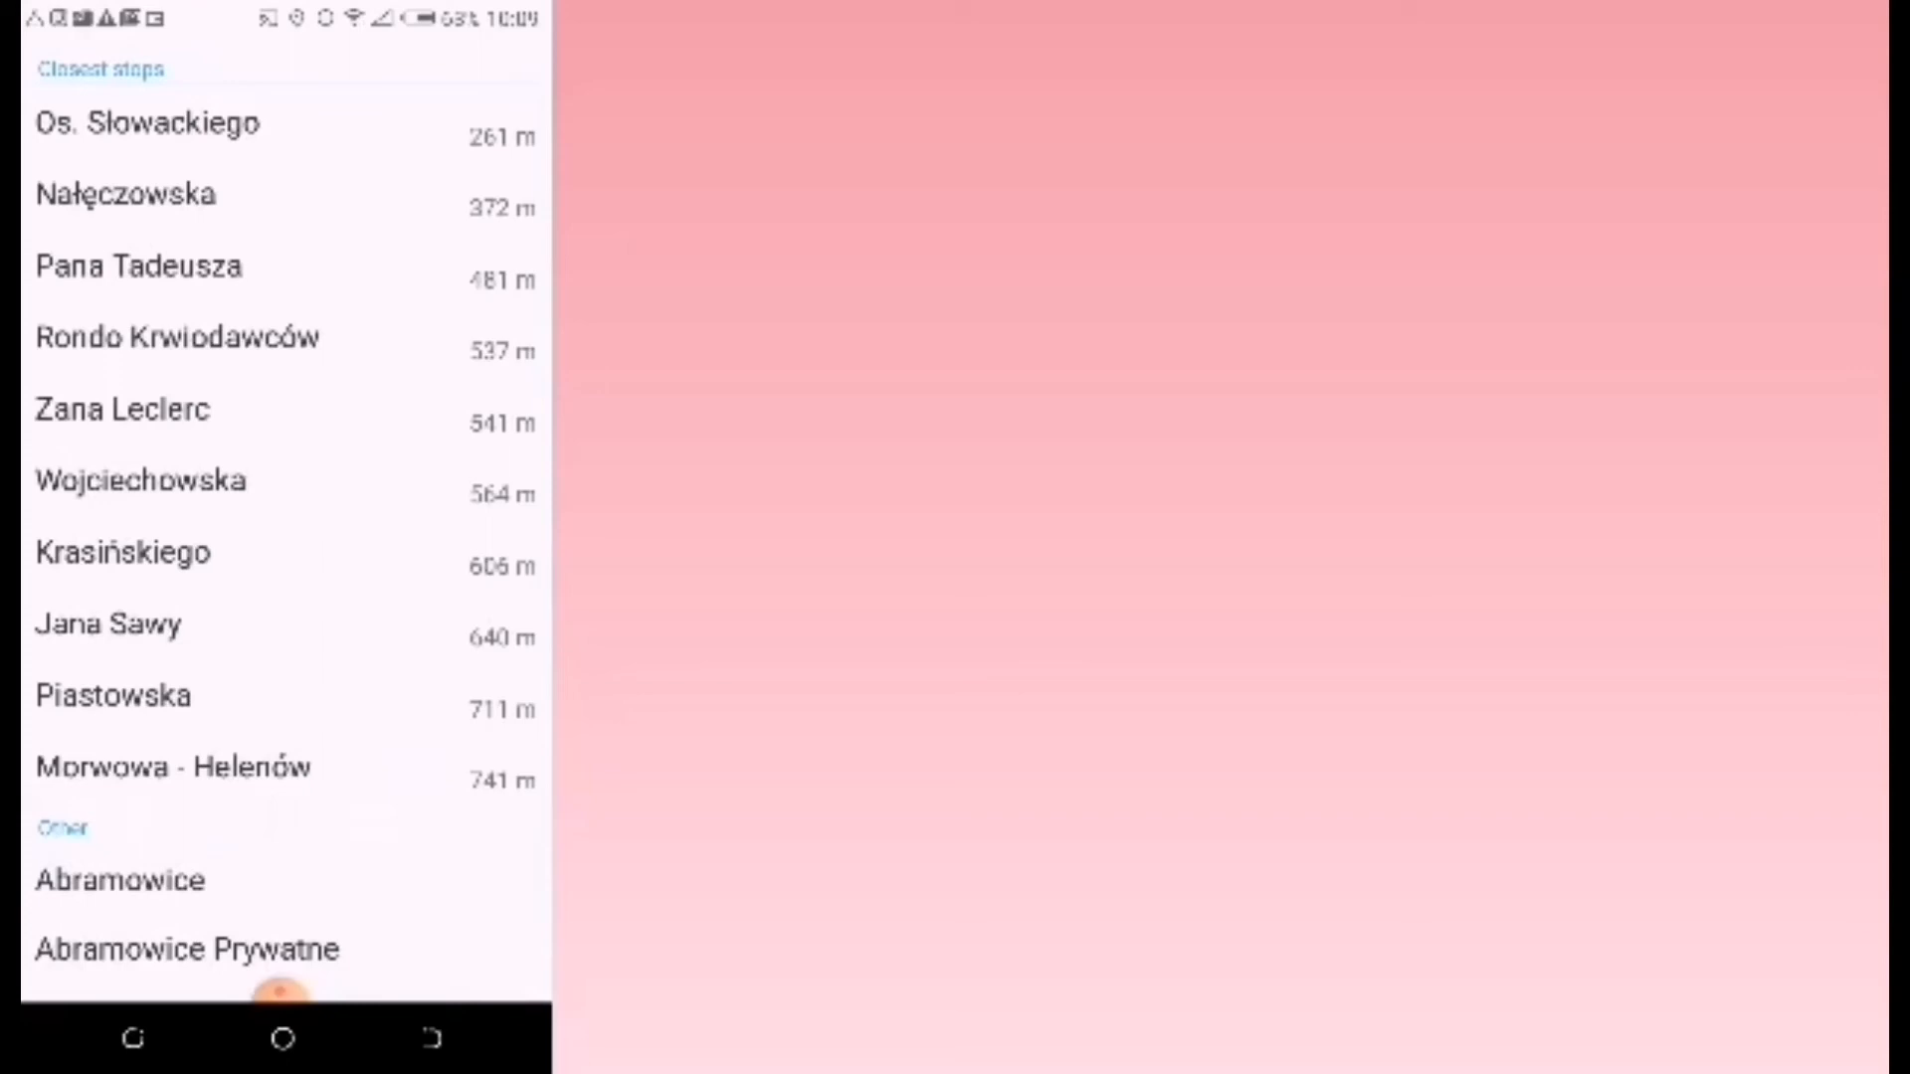
pyautogui.scroll(-3)
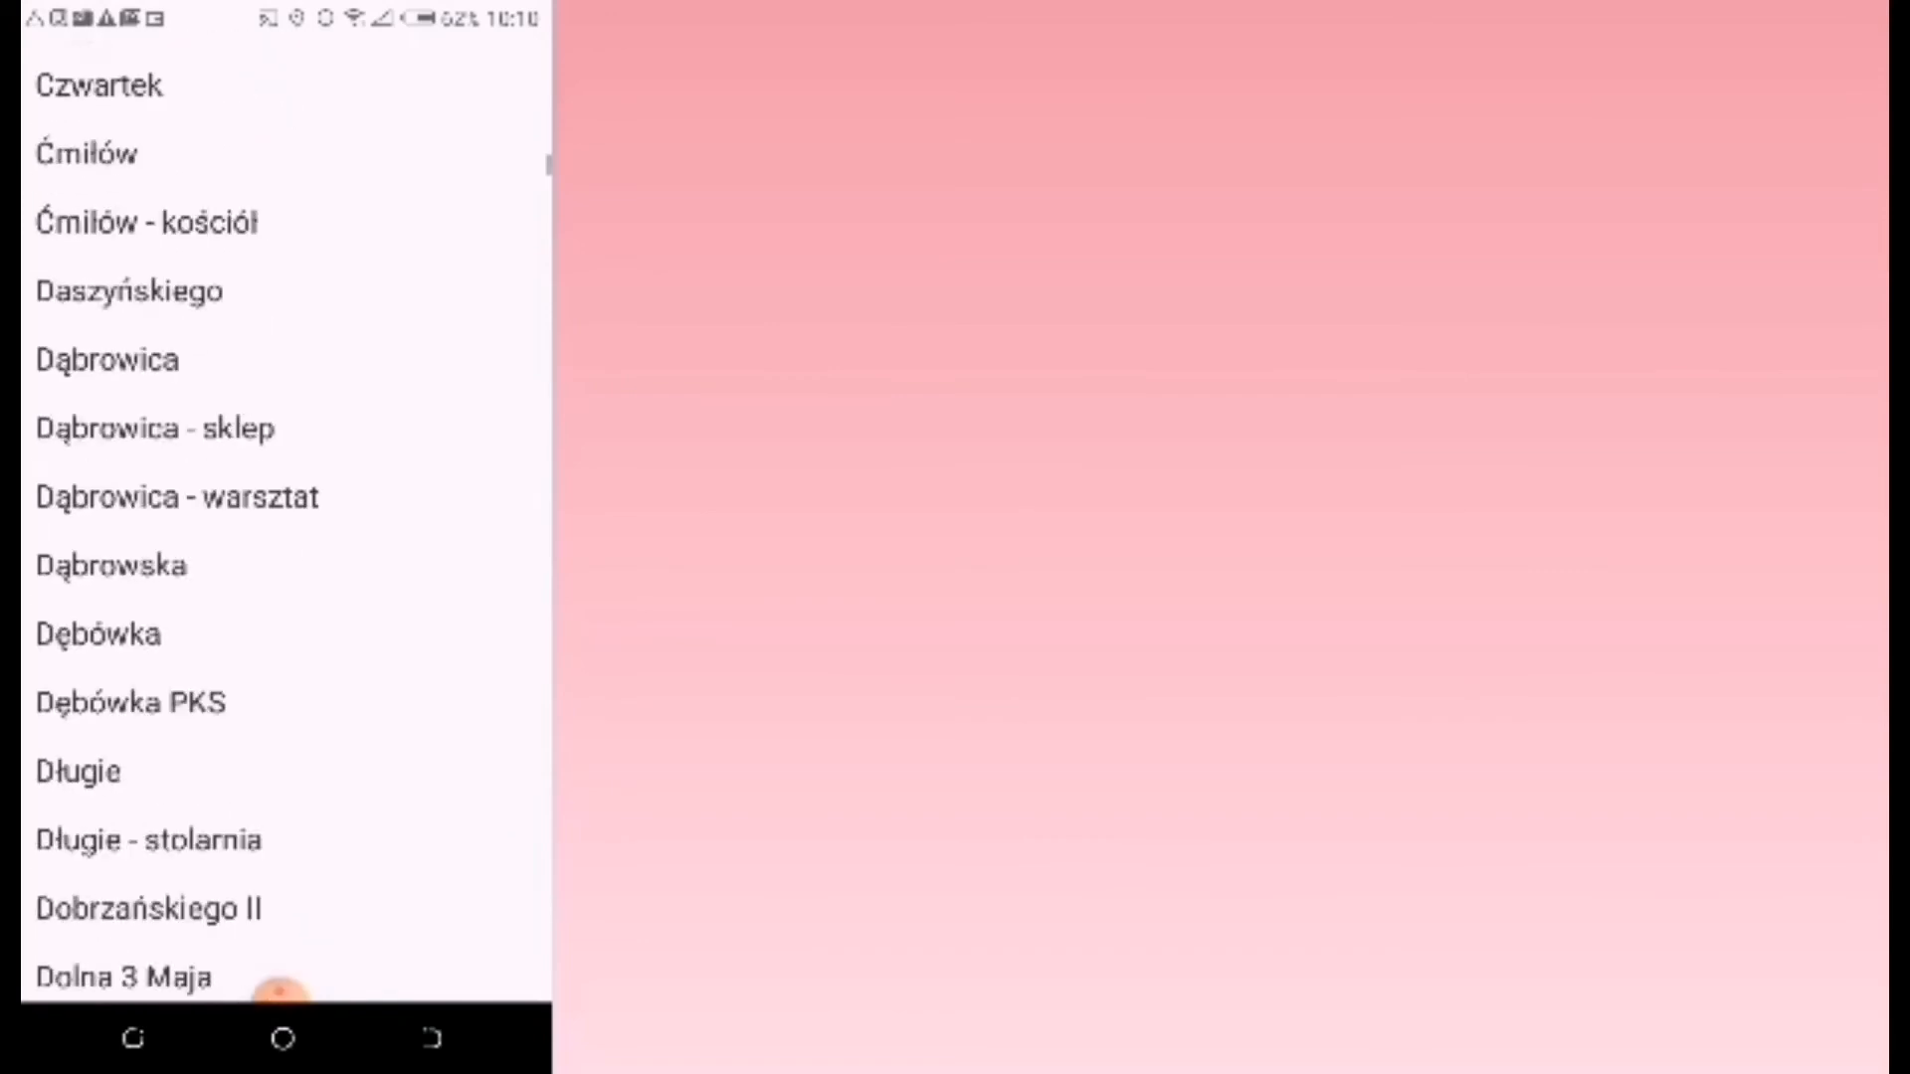
# - Scroll the alphabetical list further, from Dulęby to Krężnicka - przychodnia and Lipniak
pyautogui.scroll(3)
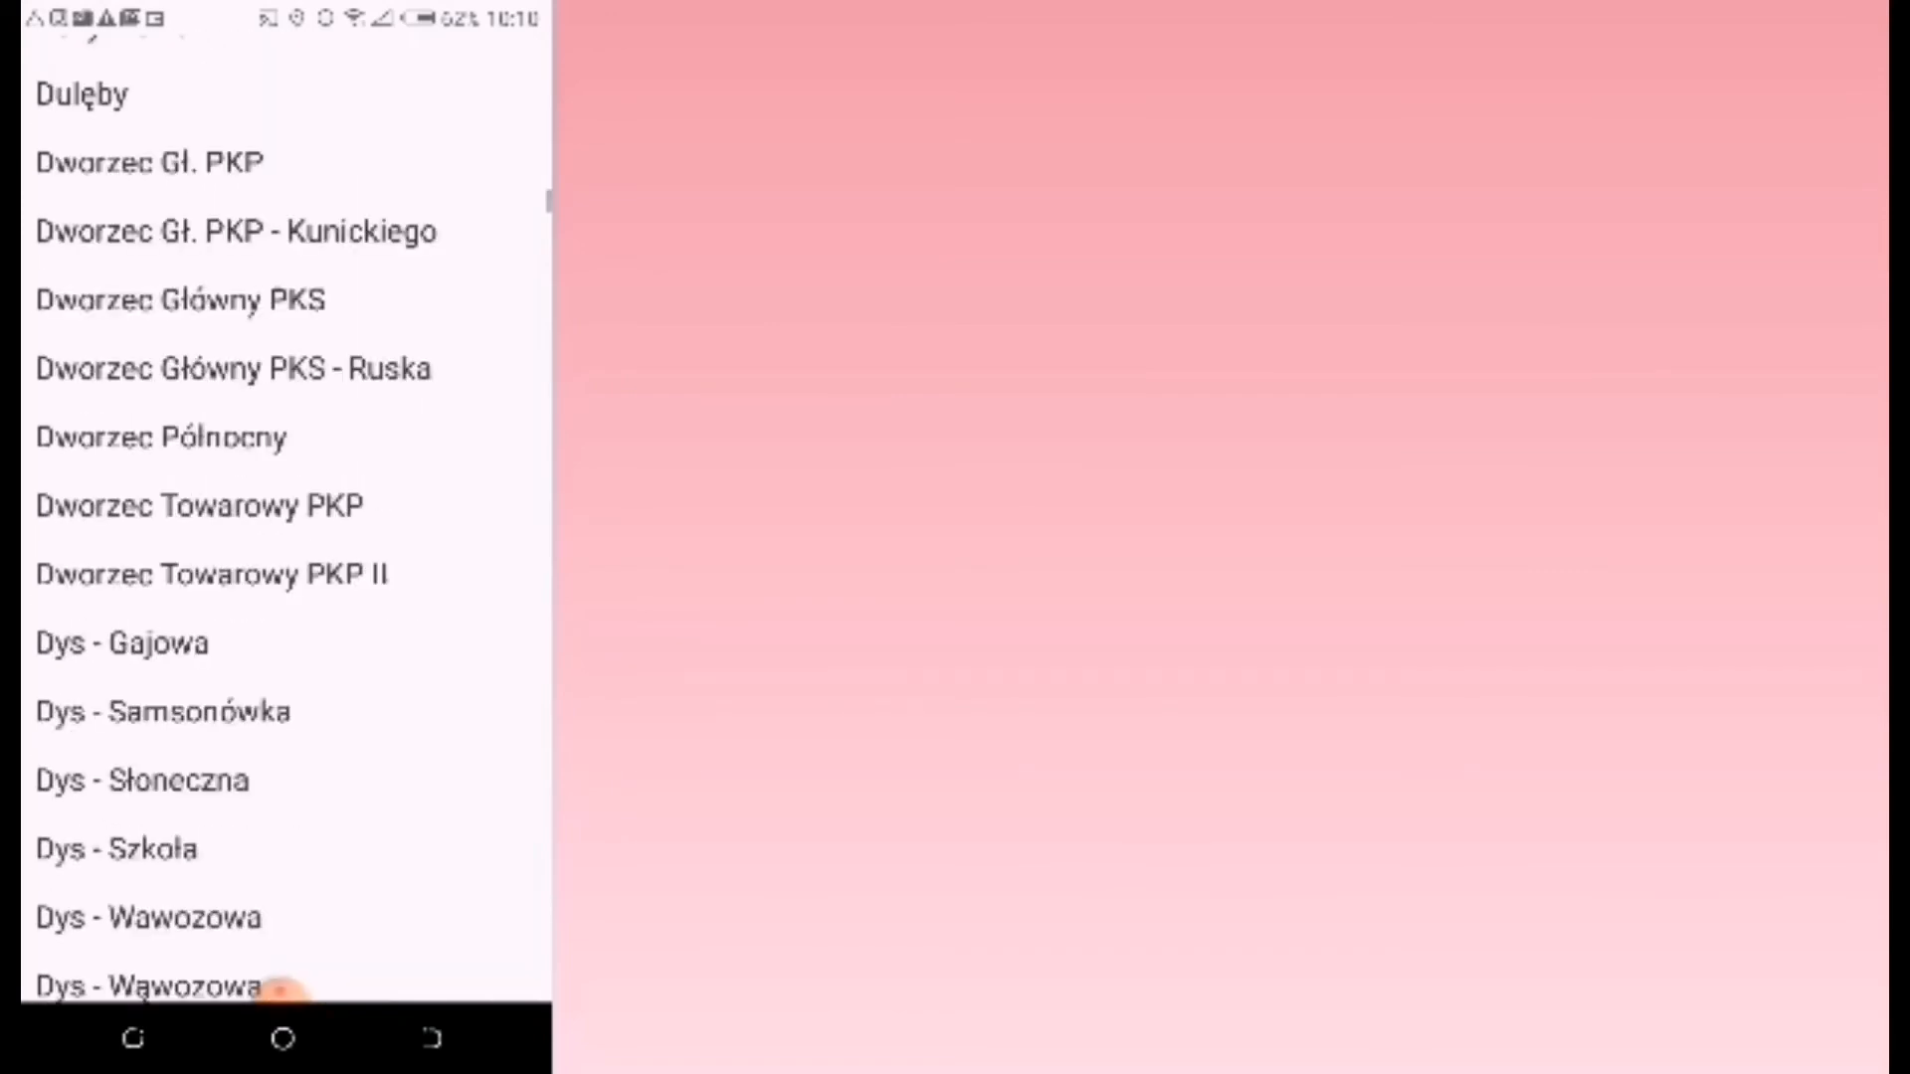
pyautogui.scroll(-3)
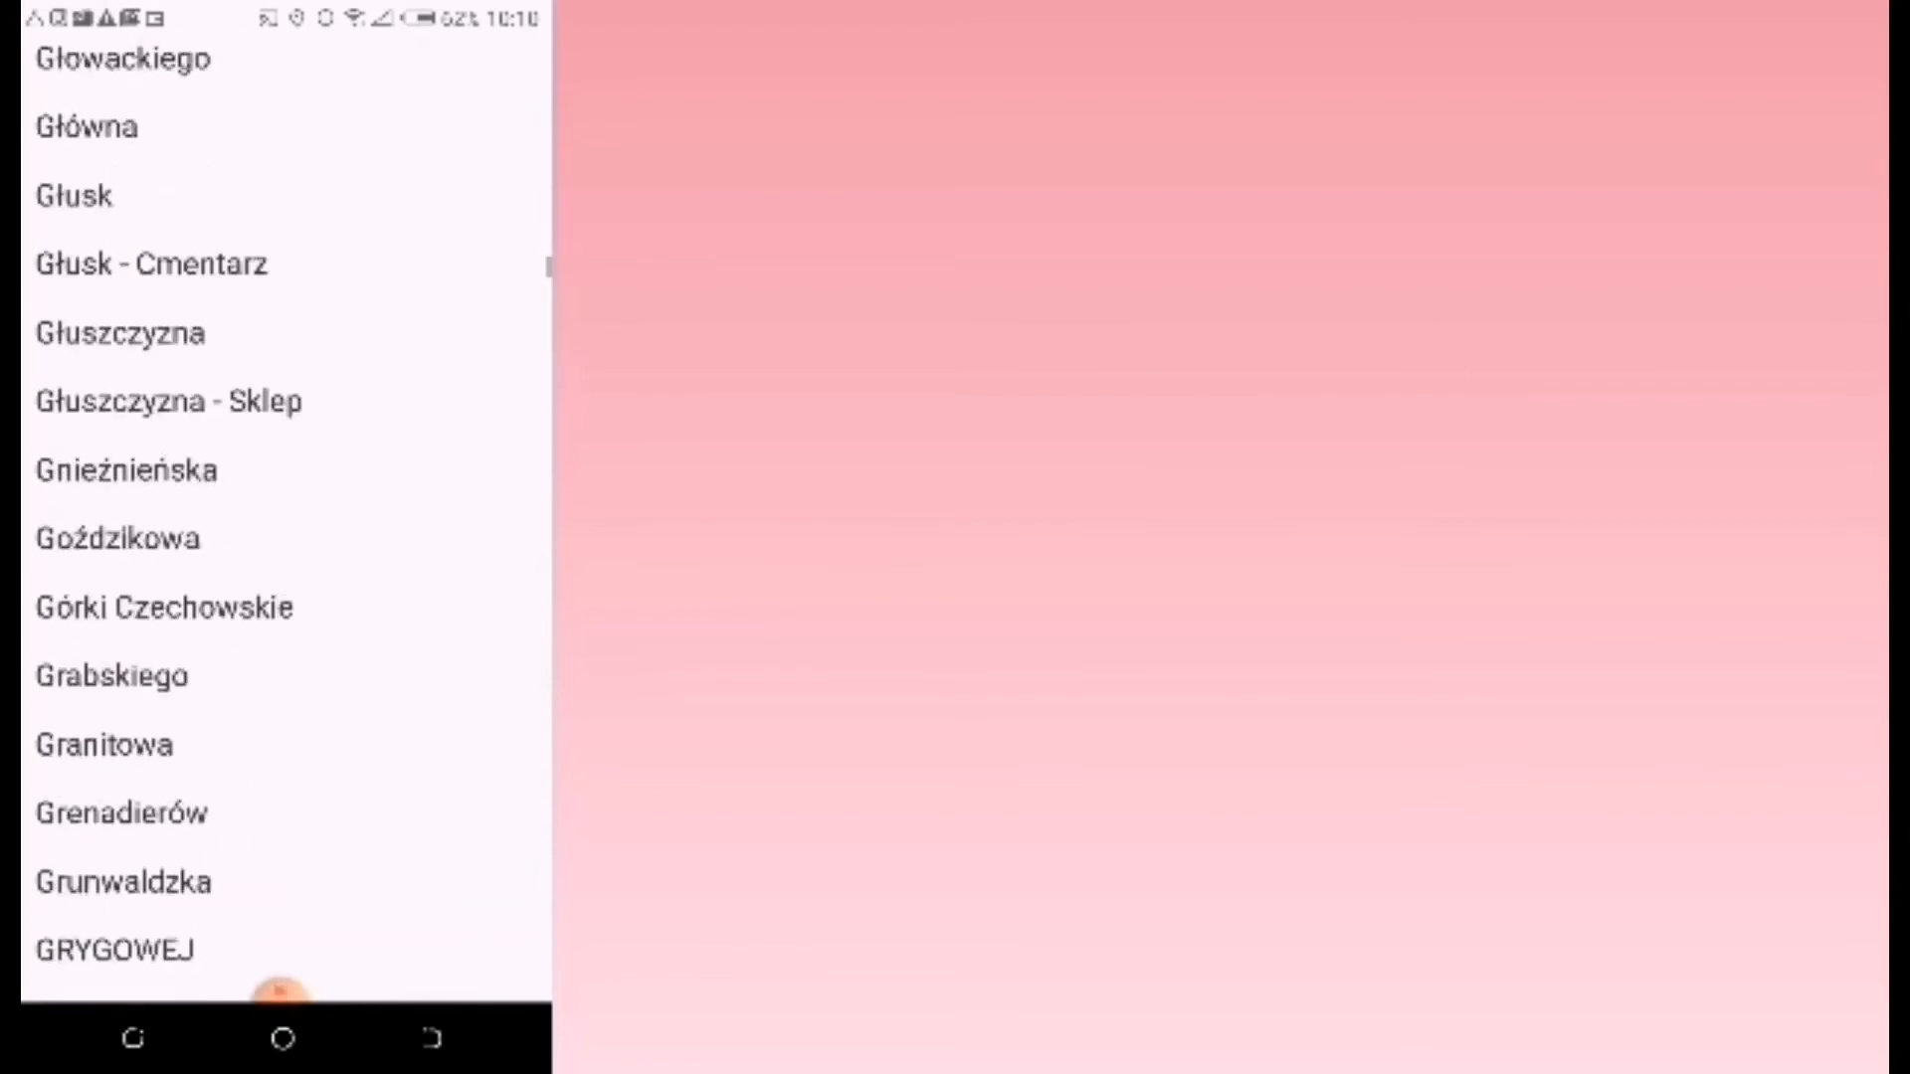
pyautogui.scroll(-3)
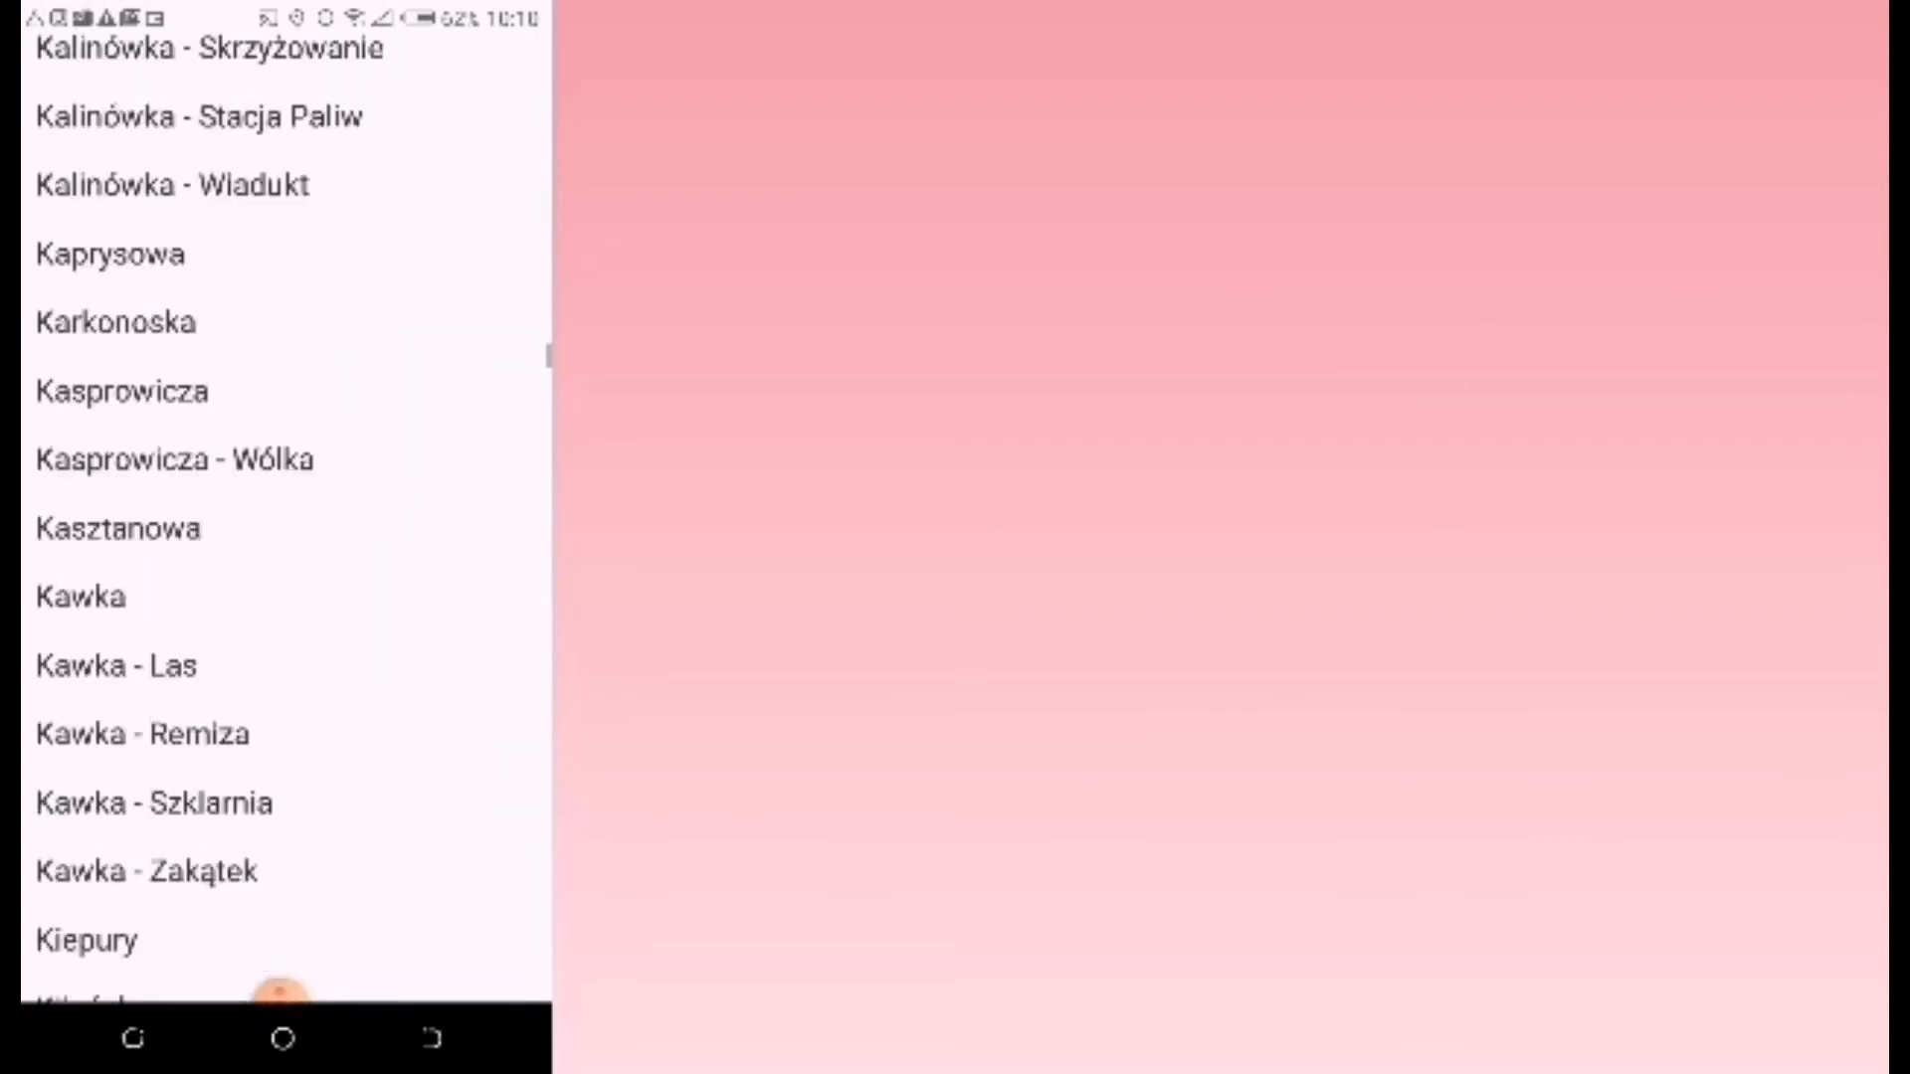
pyautogui.scroll(-3)
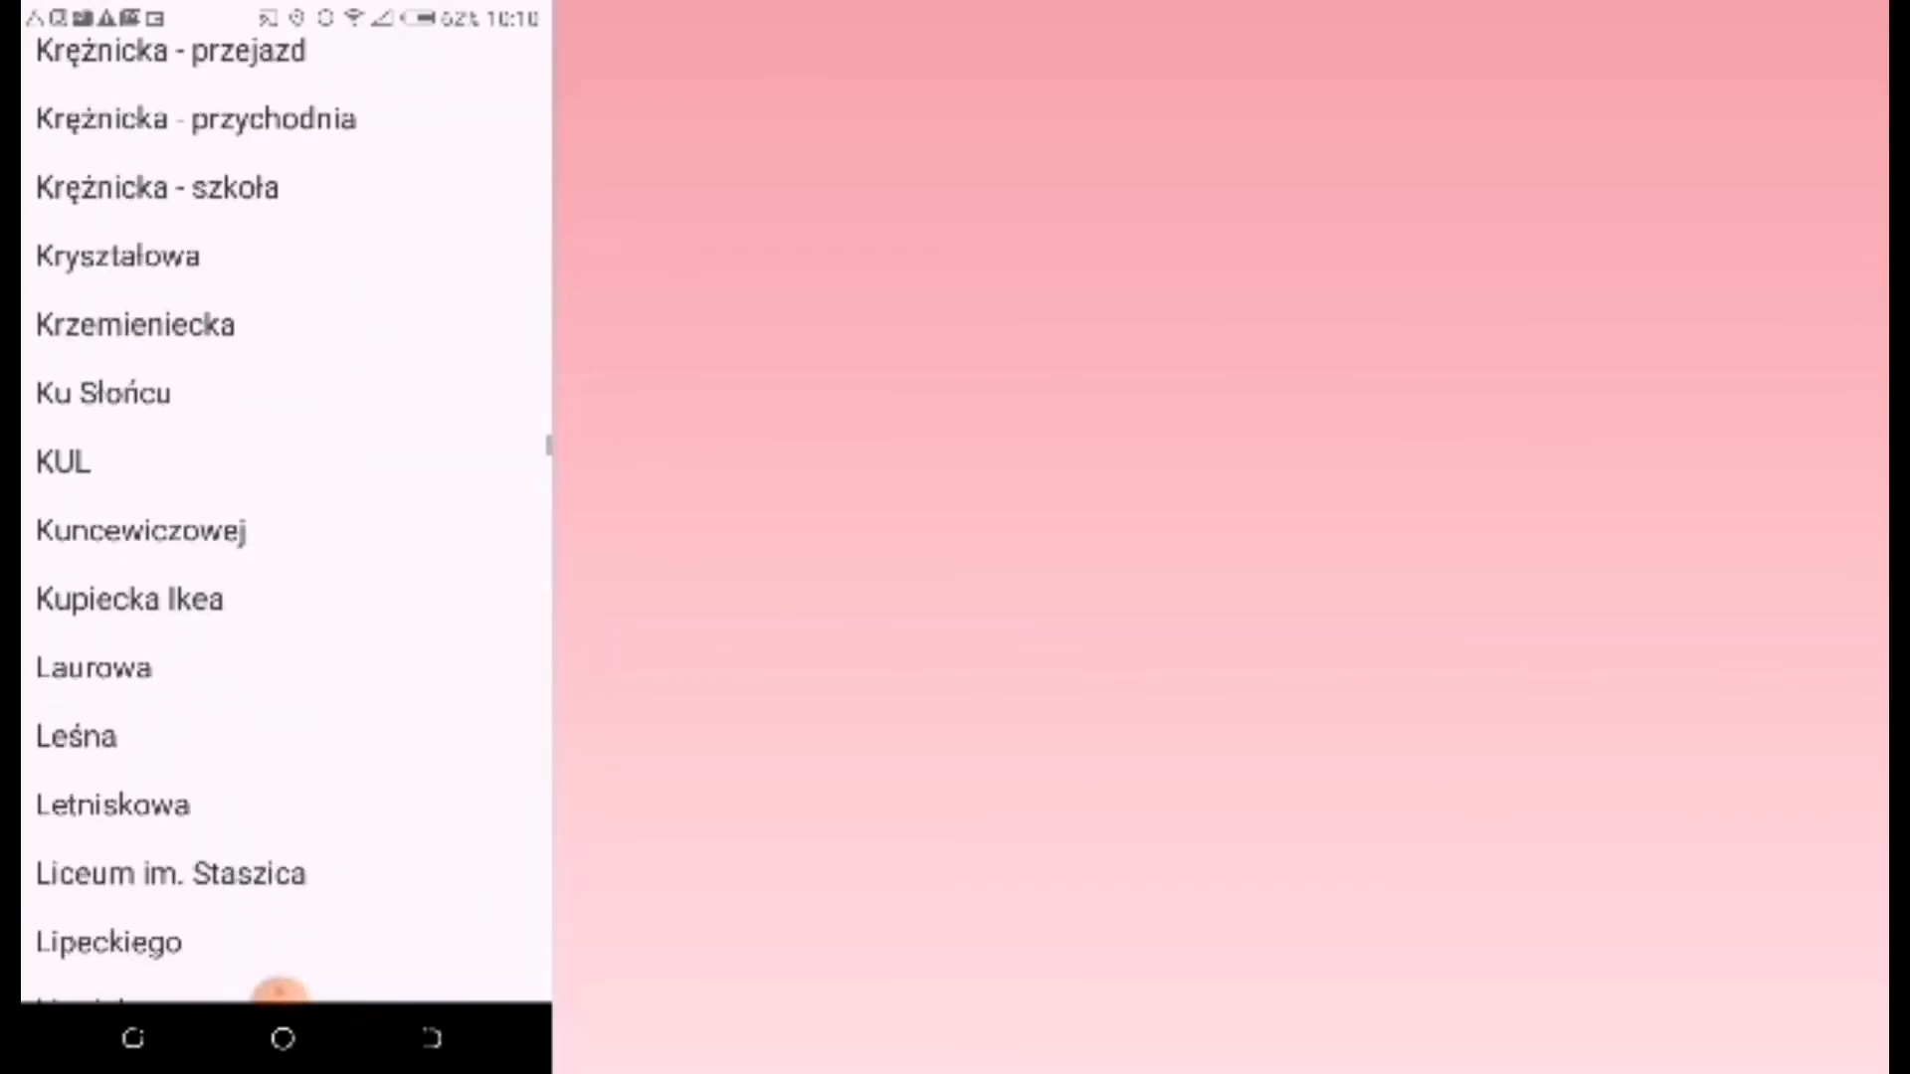
pyautogui.scroll(3)
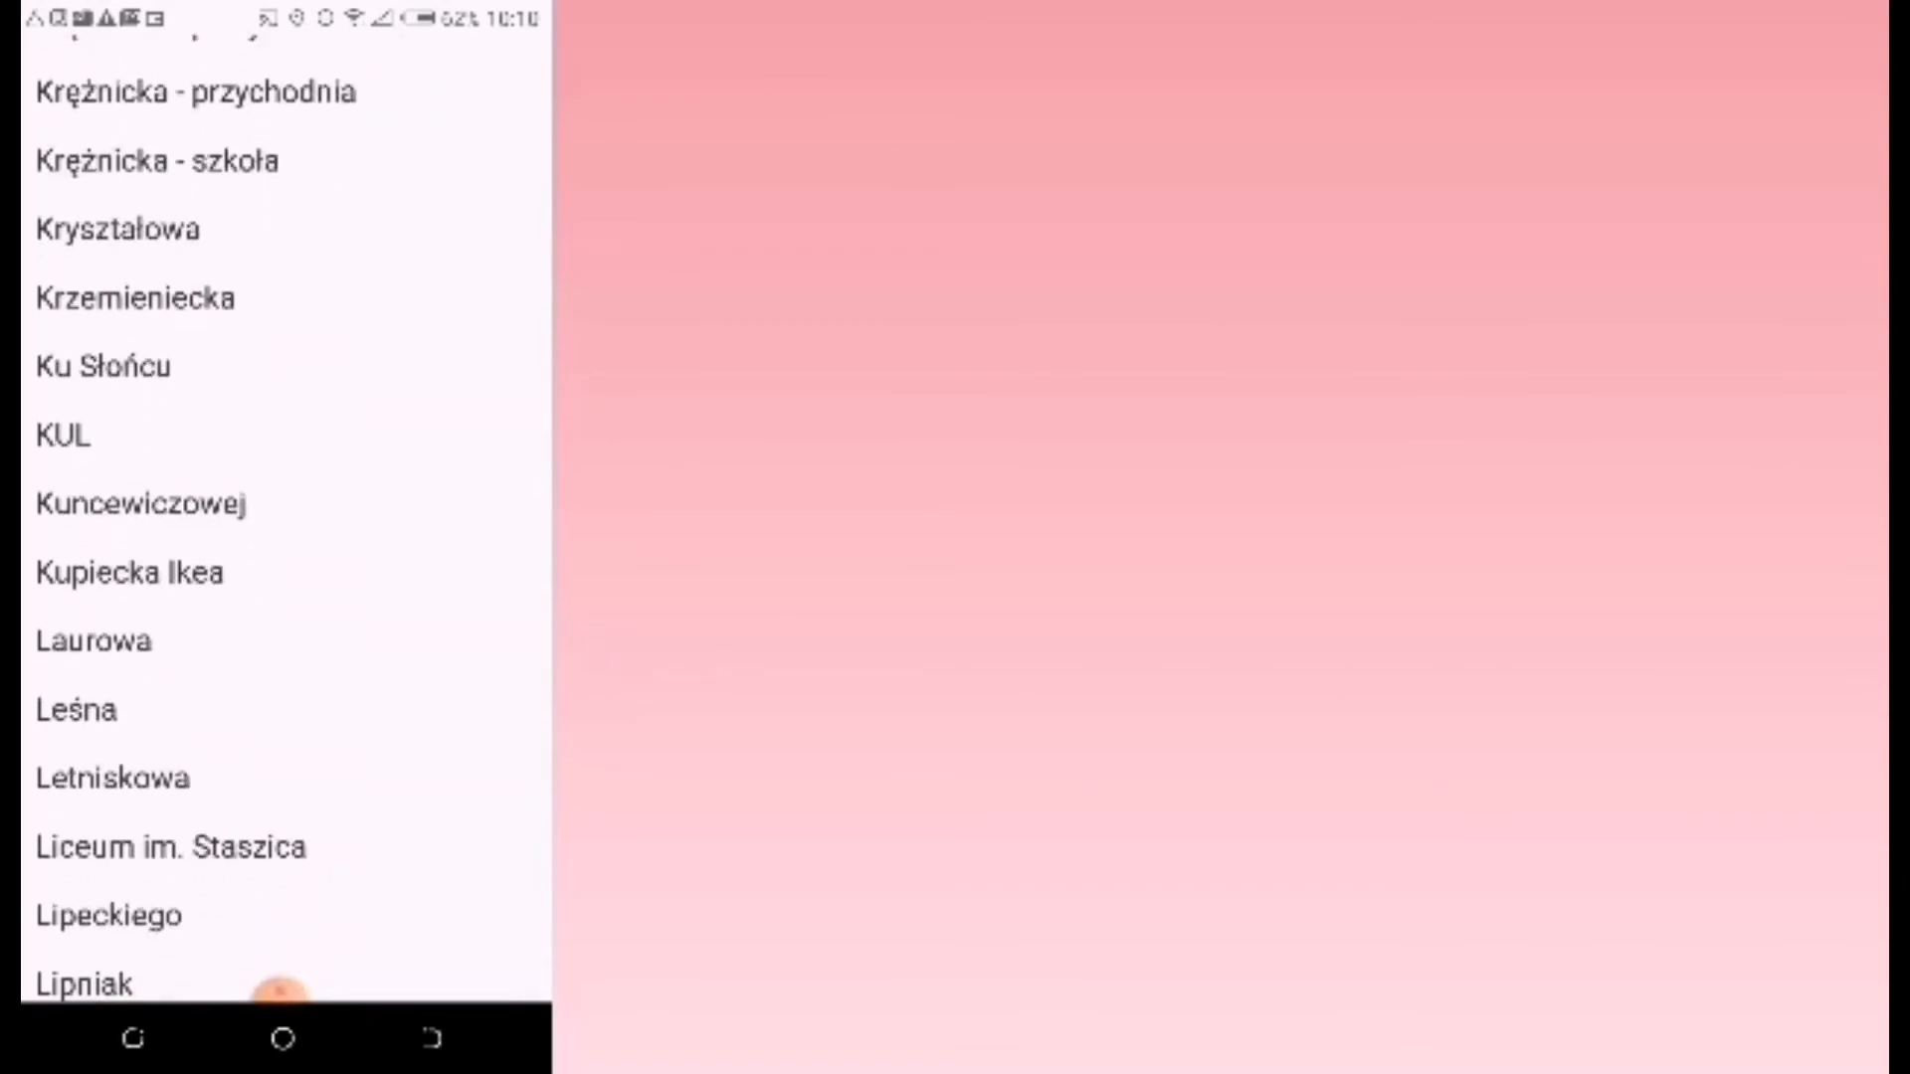